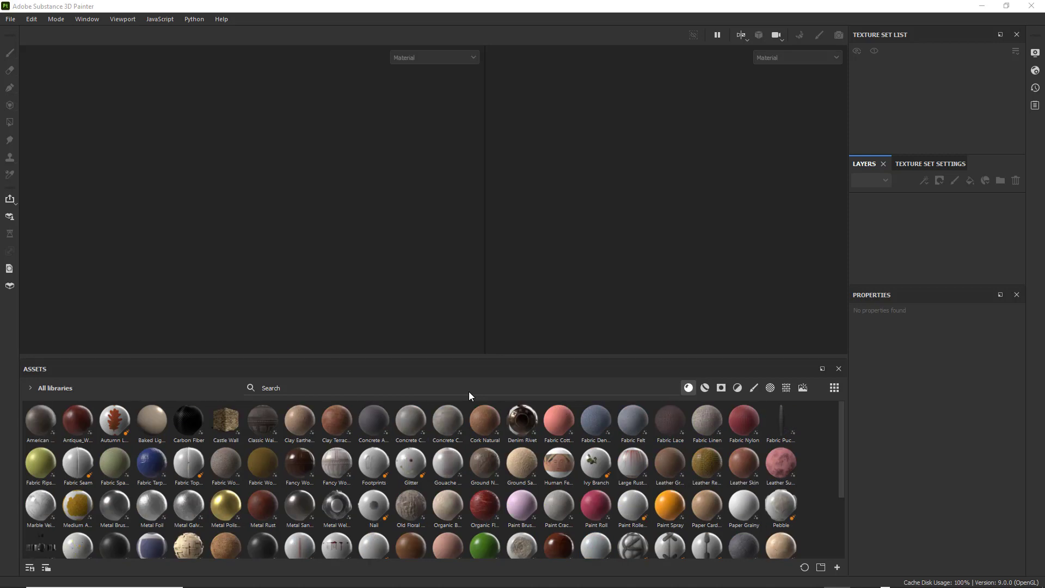
mouse_move(148, 5)
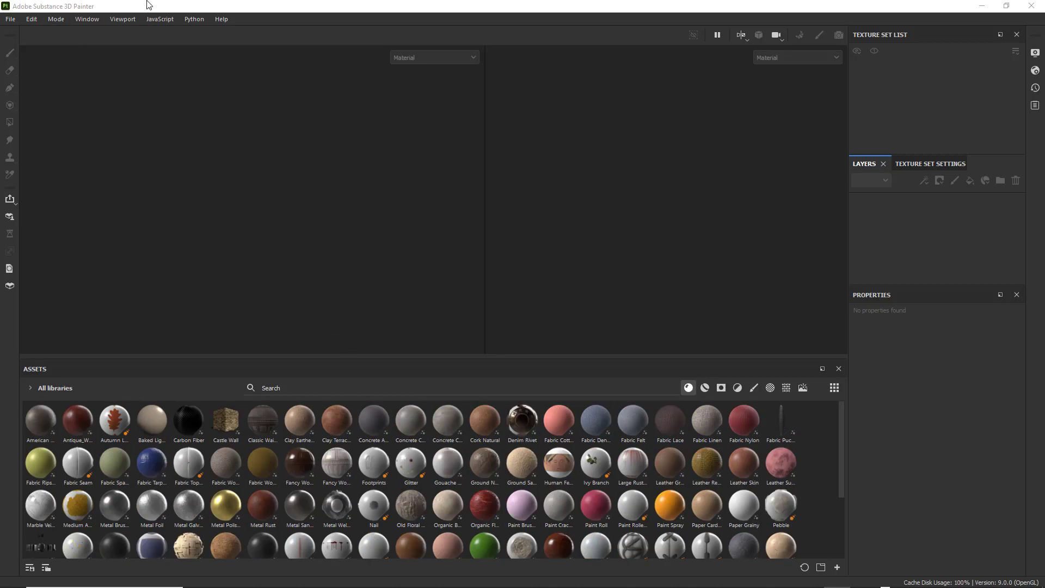
mouse_move(195, 225)
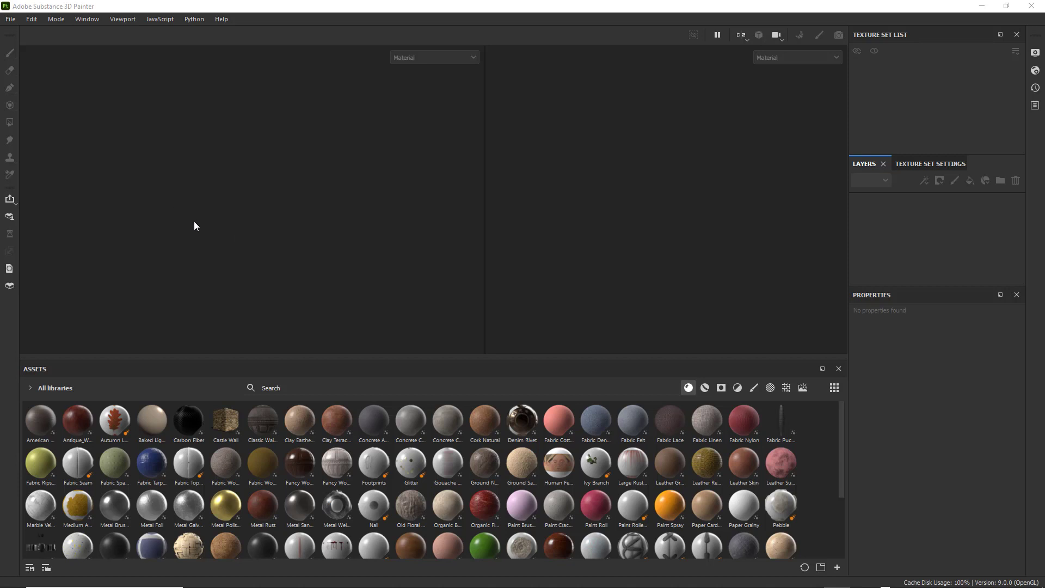
mouse_move(113, 144)
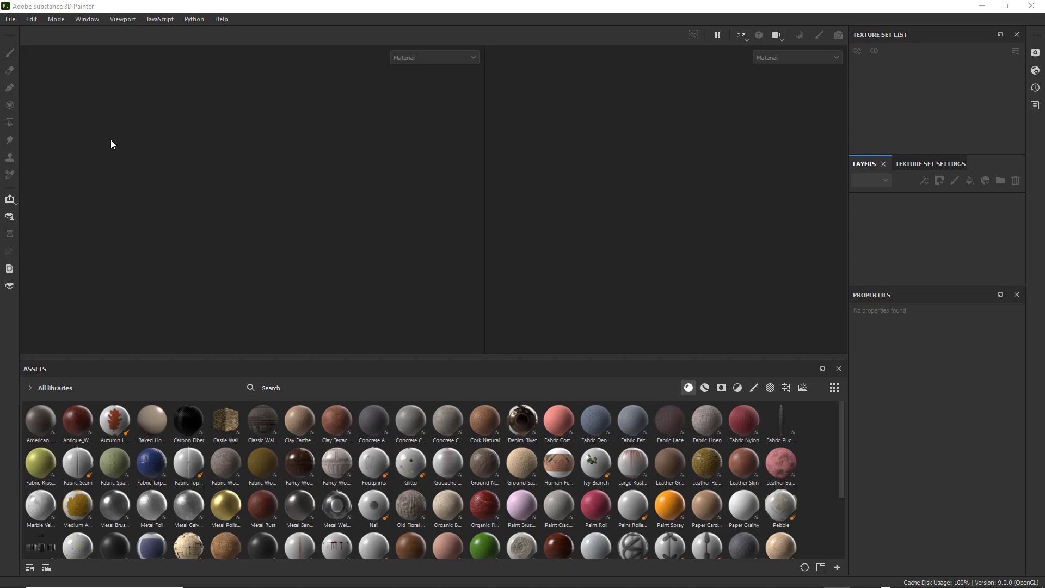
mouse_move(315, 234)
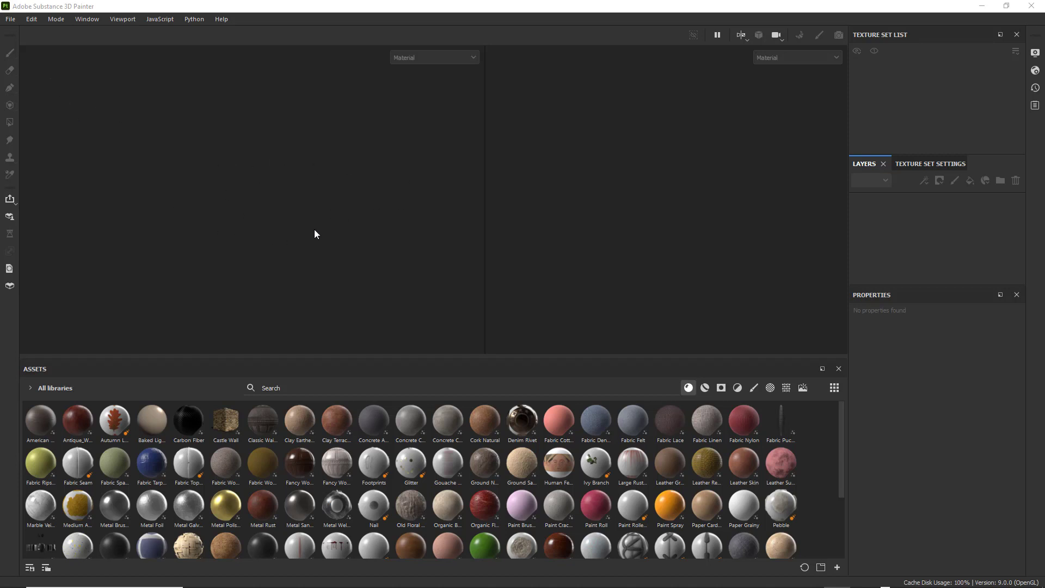
mouse_move(318, 168)
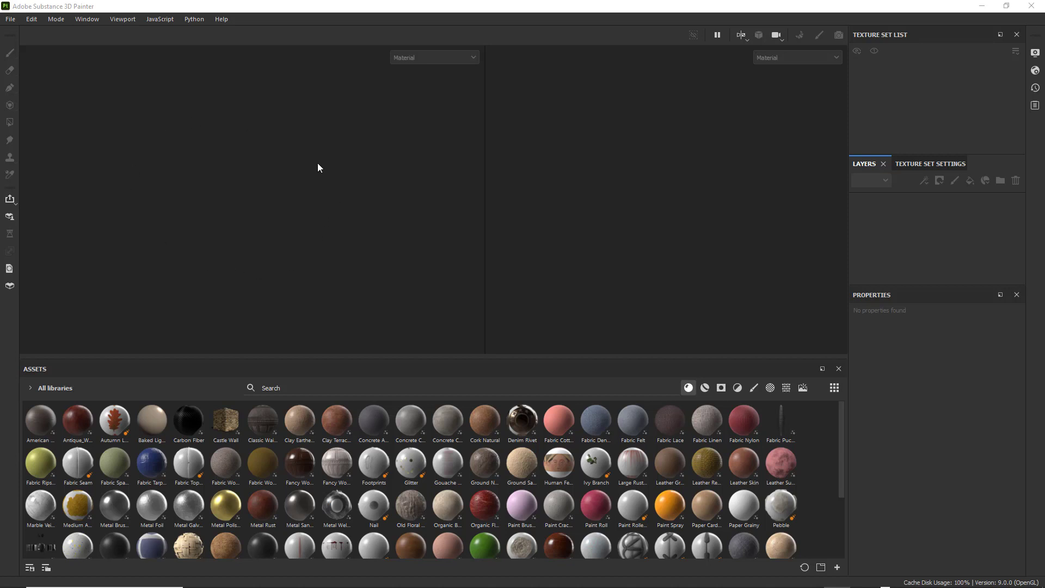
mouse_move(168, 196)
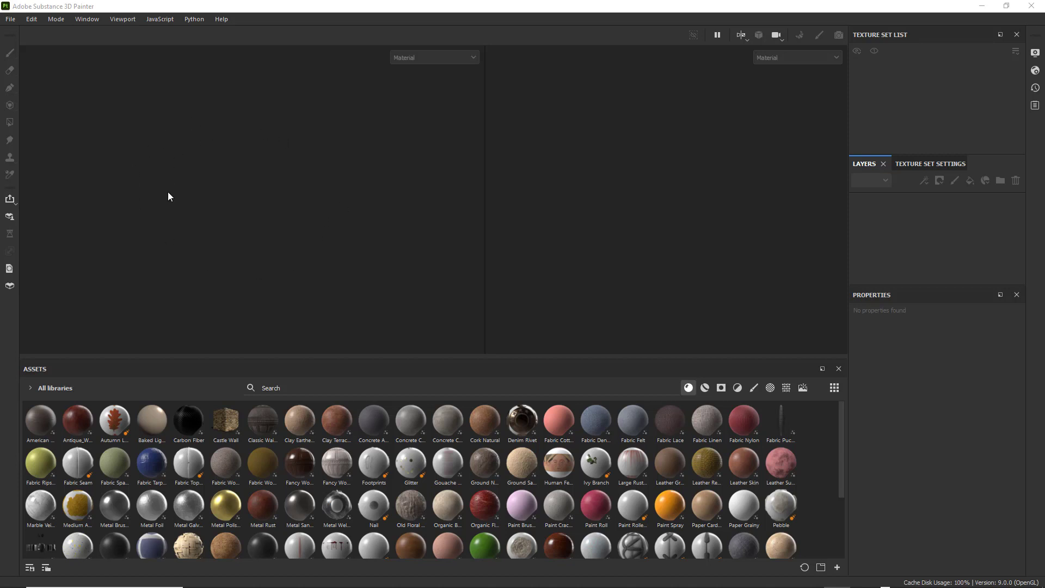
mouse_move(93, 114)
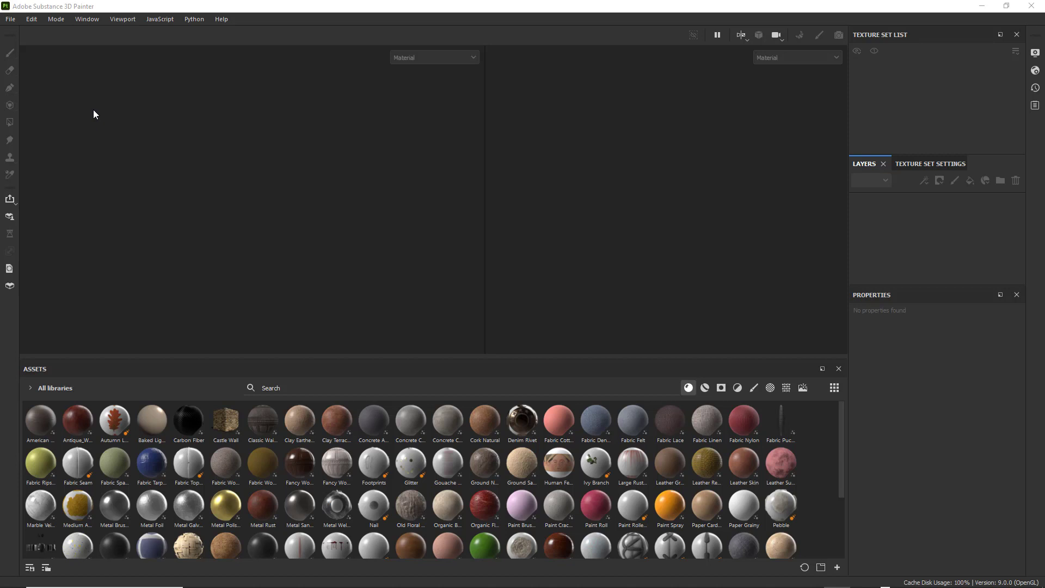
mouse_move(262, 261)
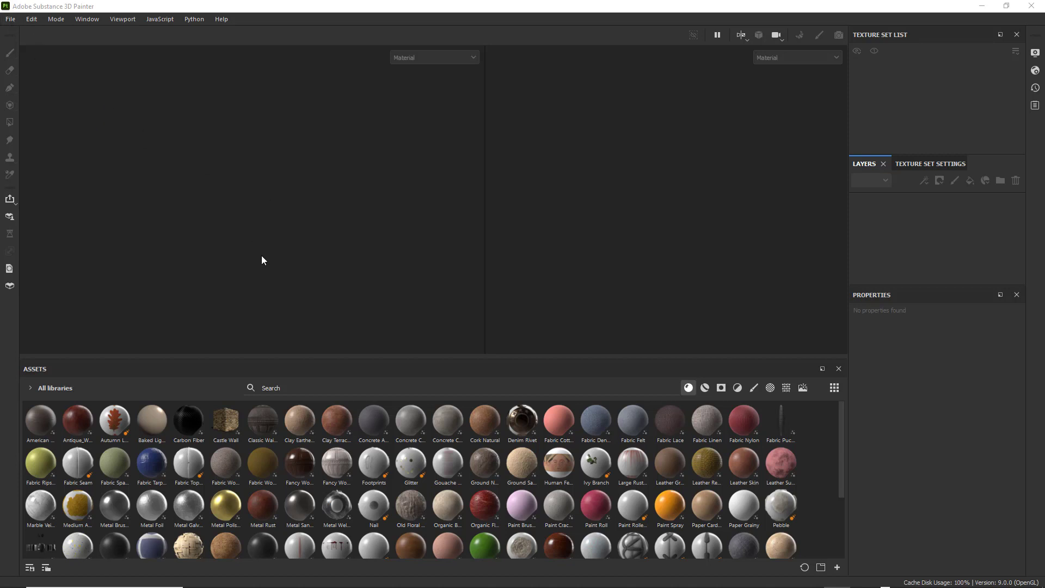
mouse_move(146, 179)
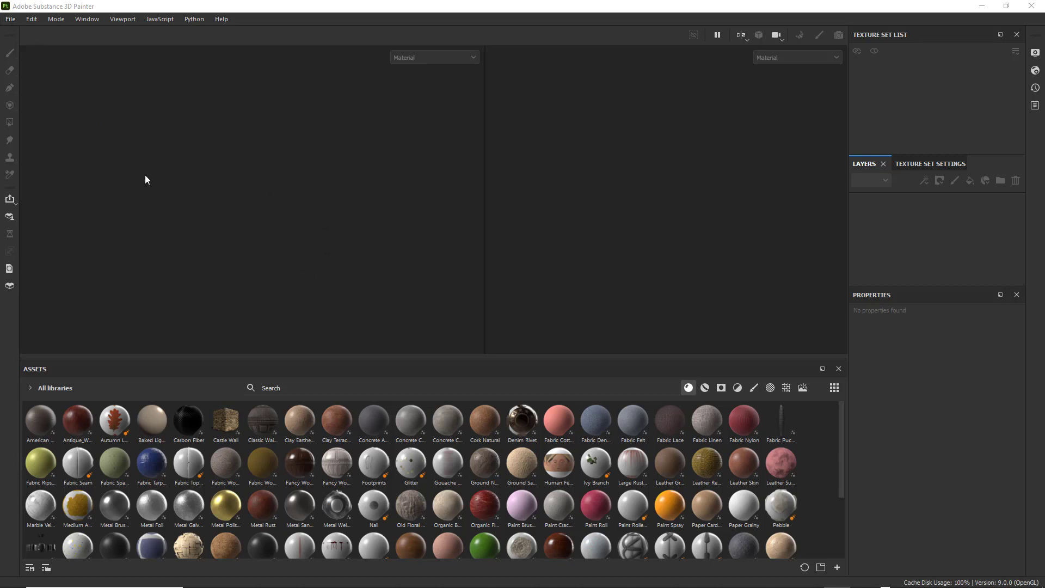
mouse_move(171, 175)
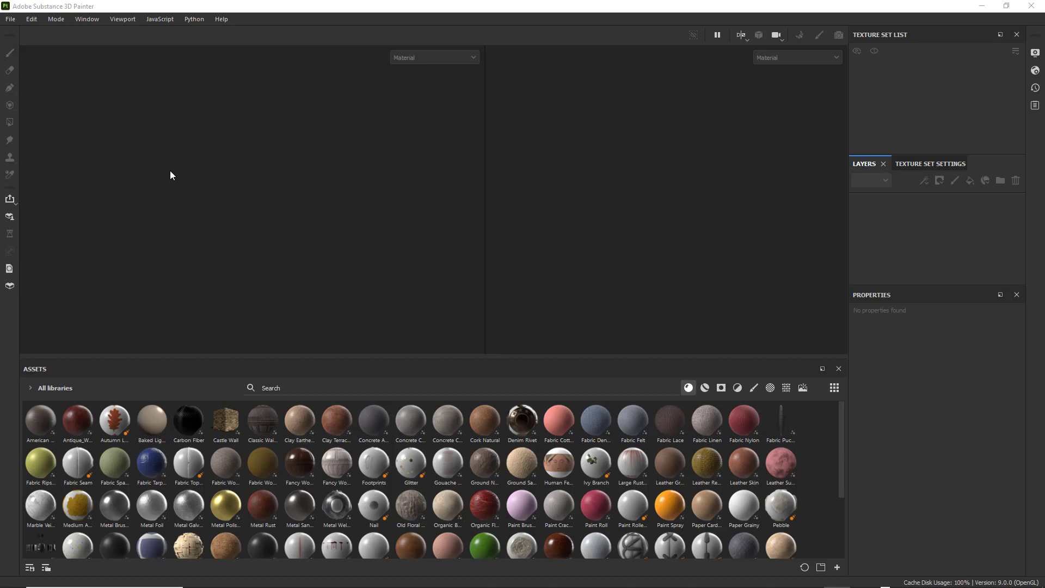
mouse_move(86, 18)
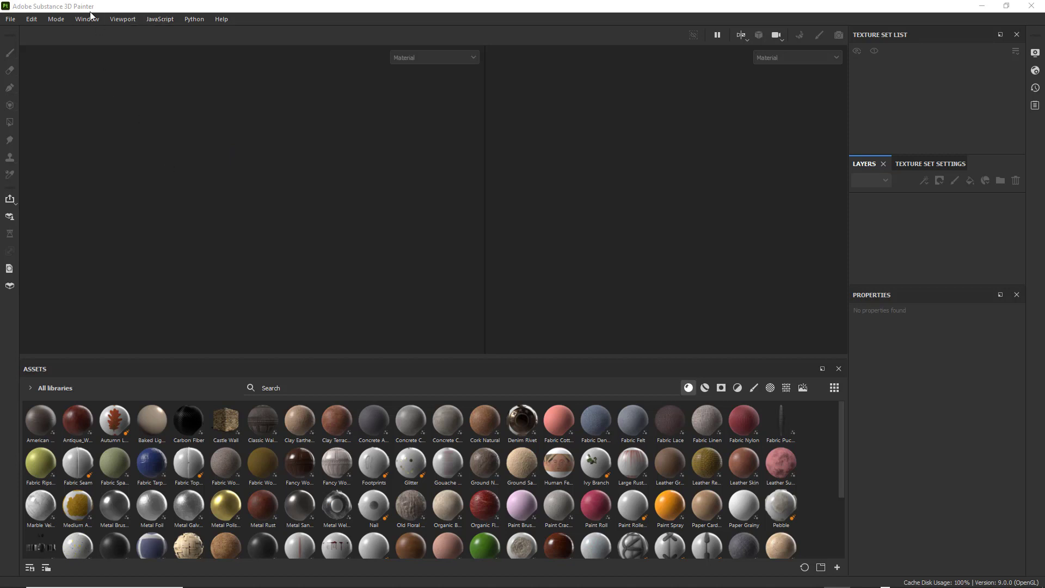
mouse_move(104, 5)
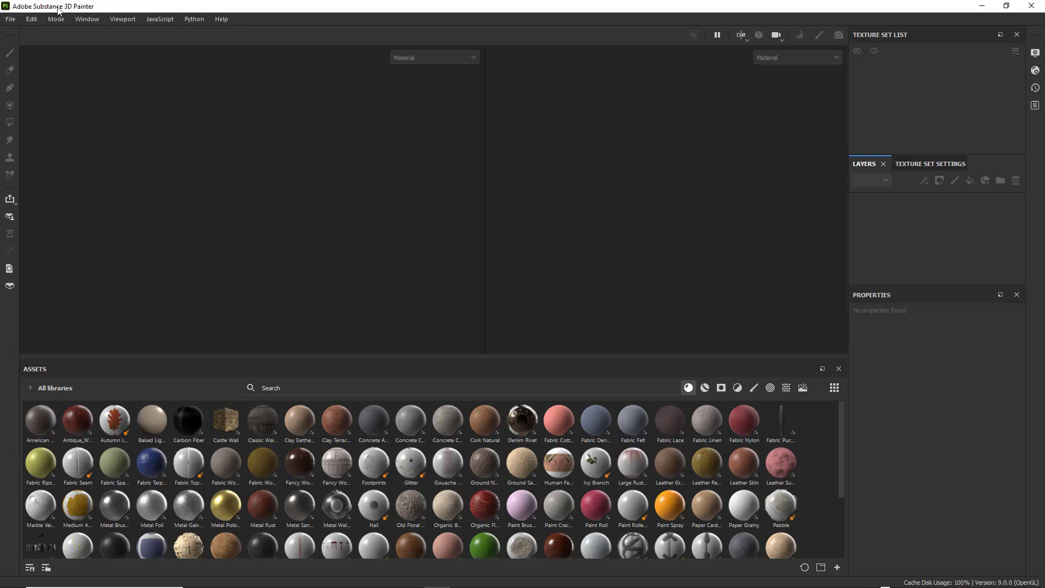
Create a new project from the Sci_Fi_Crate_UV_TX mesh at 4096 resolution with UV tile workflow
click(10, 19)
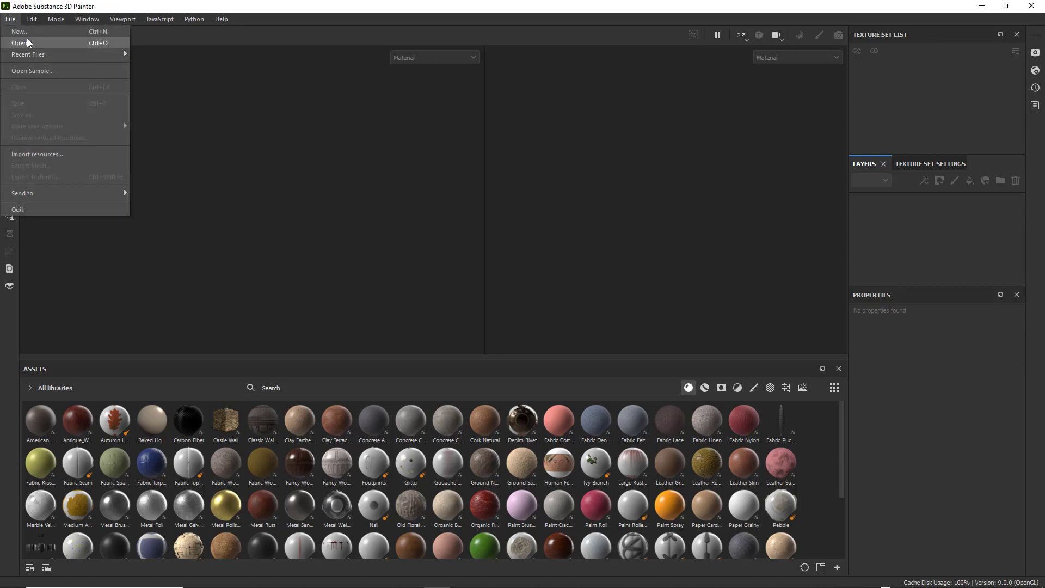
click(20, 32)
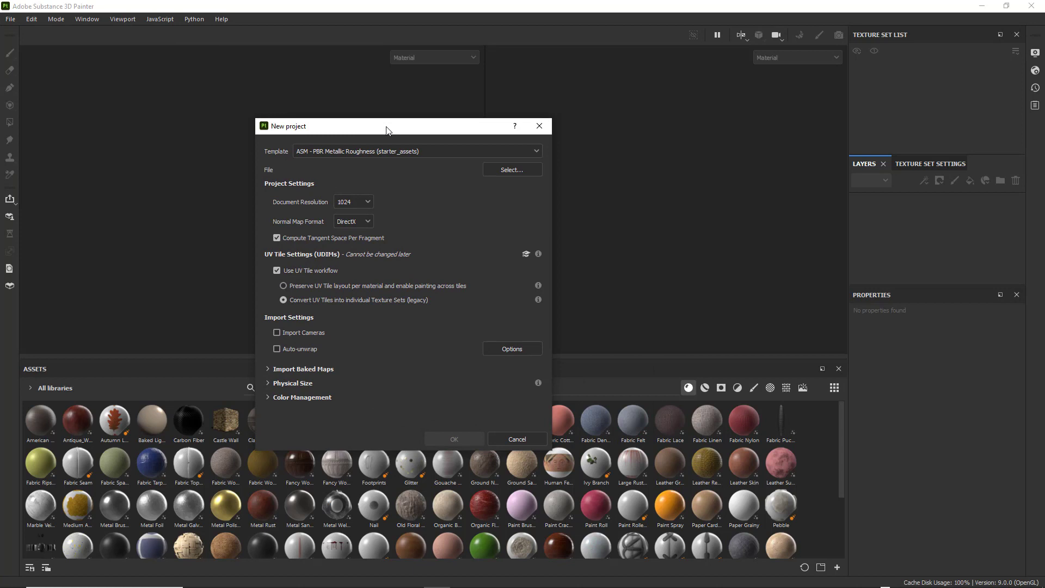
click(416, 151)
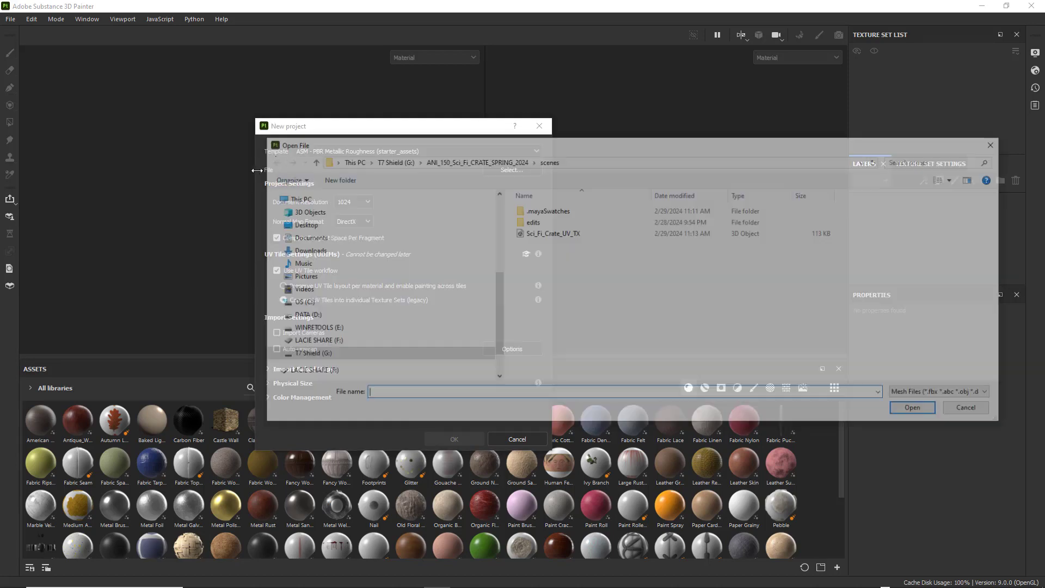
click(550, 232)
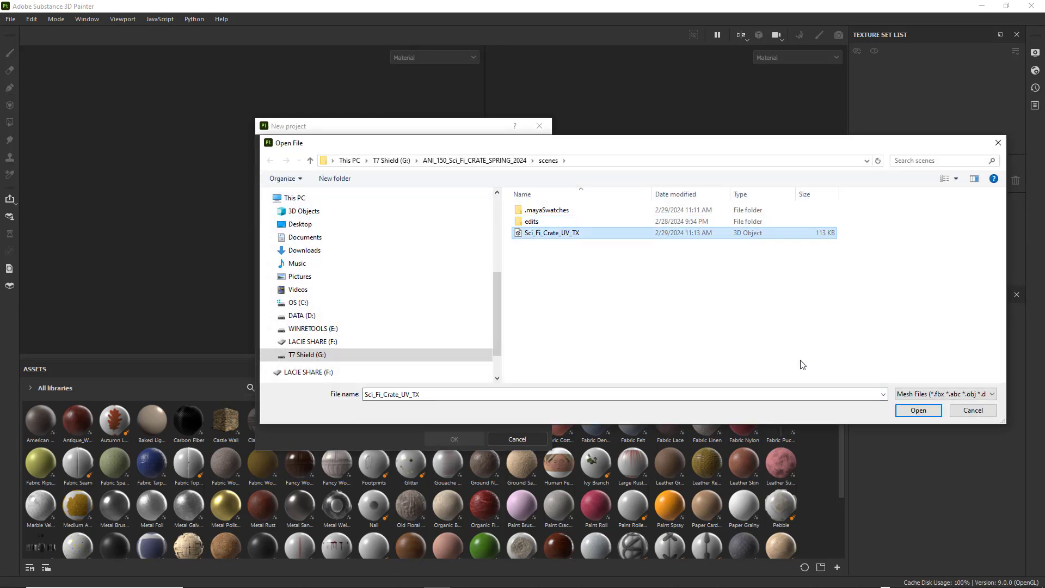
click(918, 410)
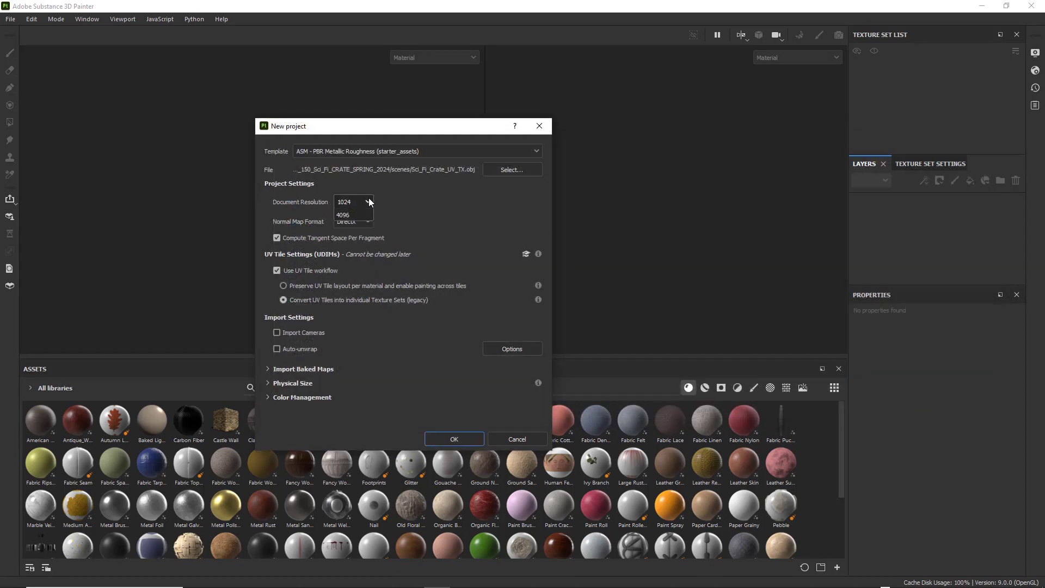
click(342, 214)
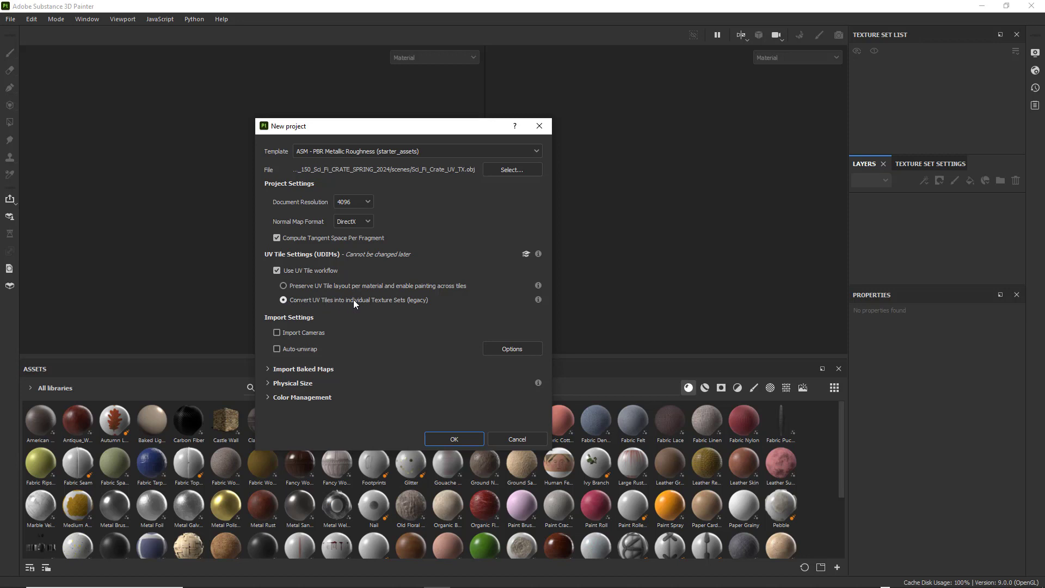
mouse_move(427, 306)
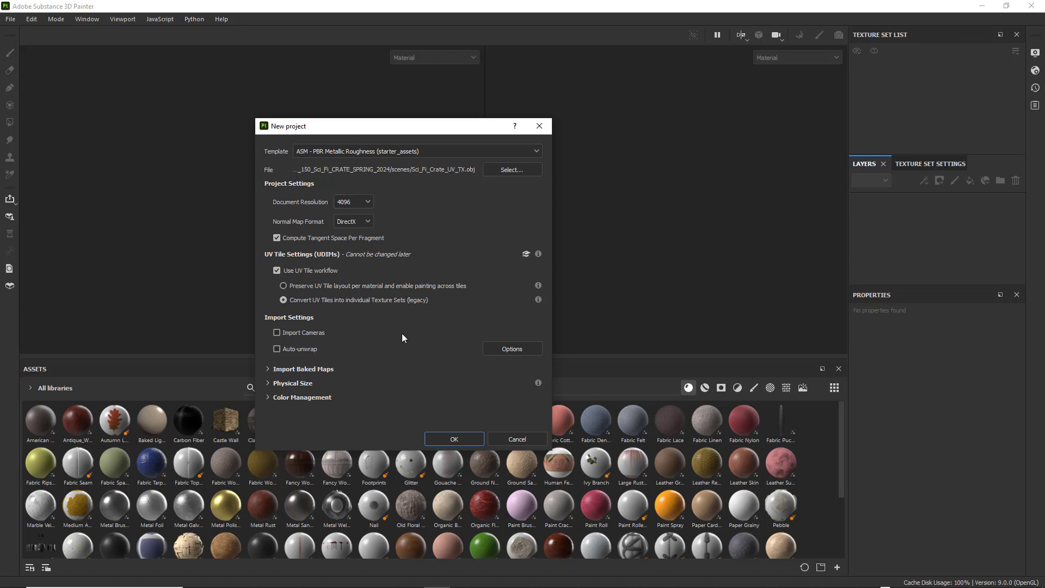
click(453, 439)
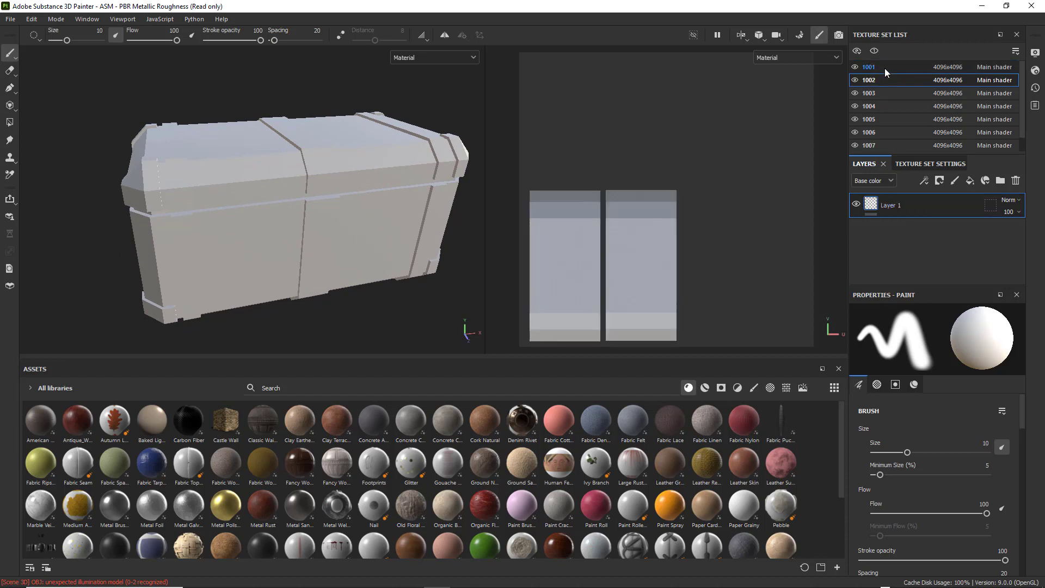
Inspect texture sets 1001, 1007 and 1002 in the 2D view via the Texture Set List
click(869, 67)
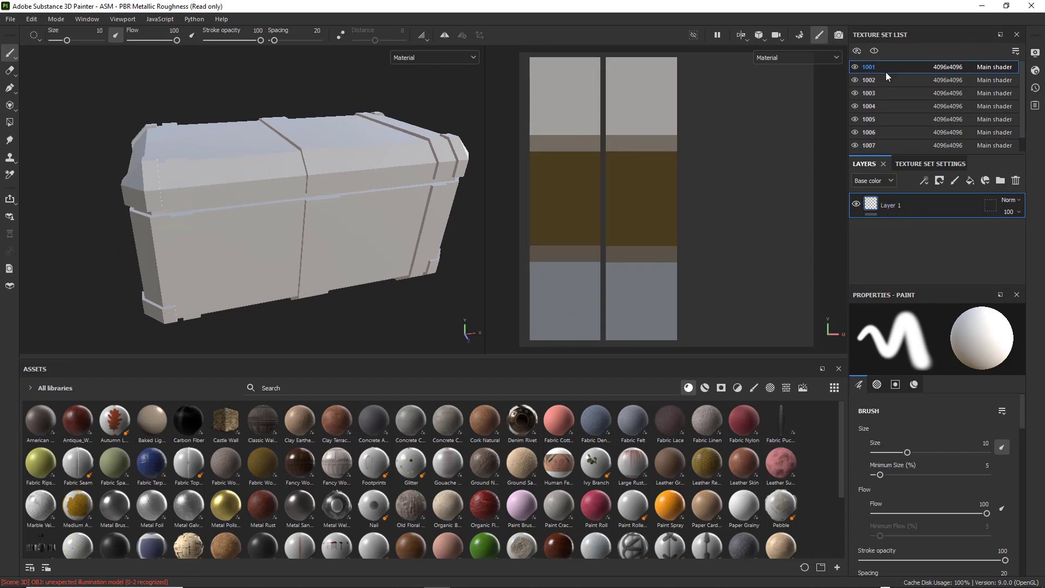
click(869, 106)
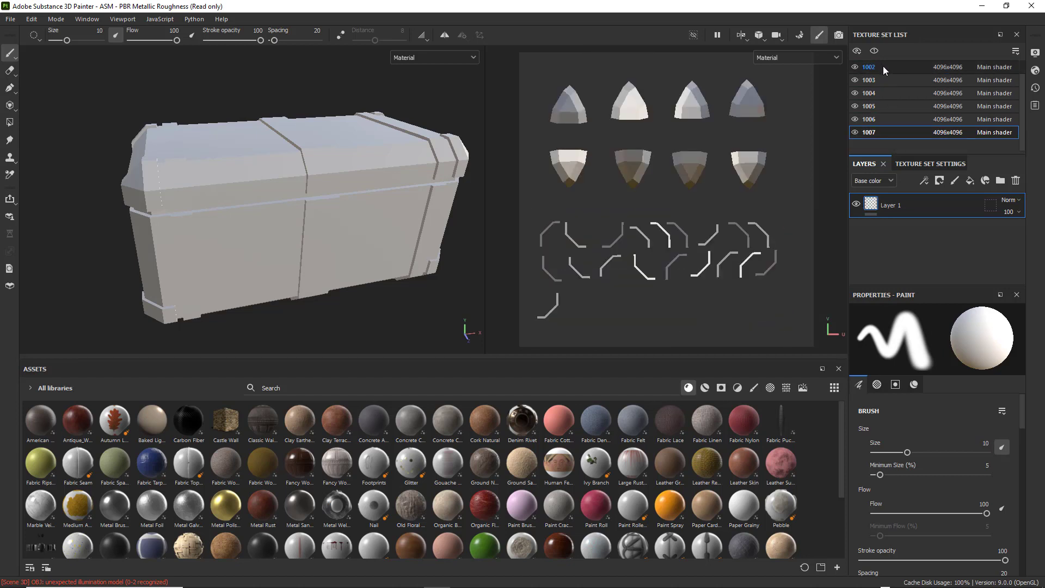
click(869, 66)
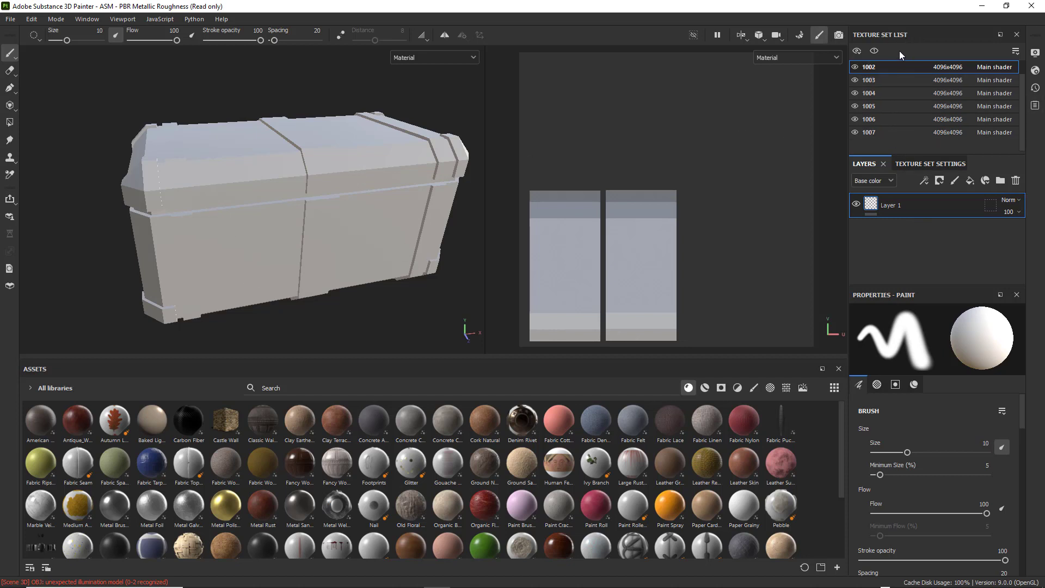
click(869, 93)
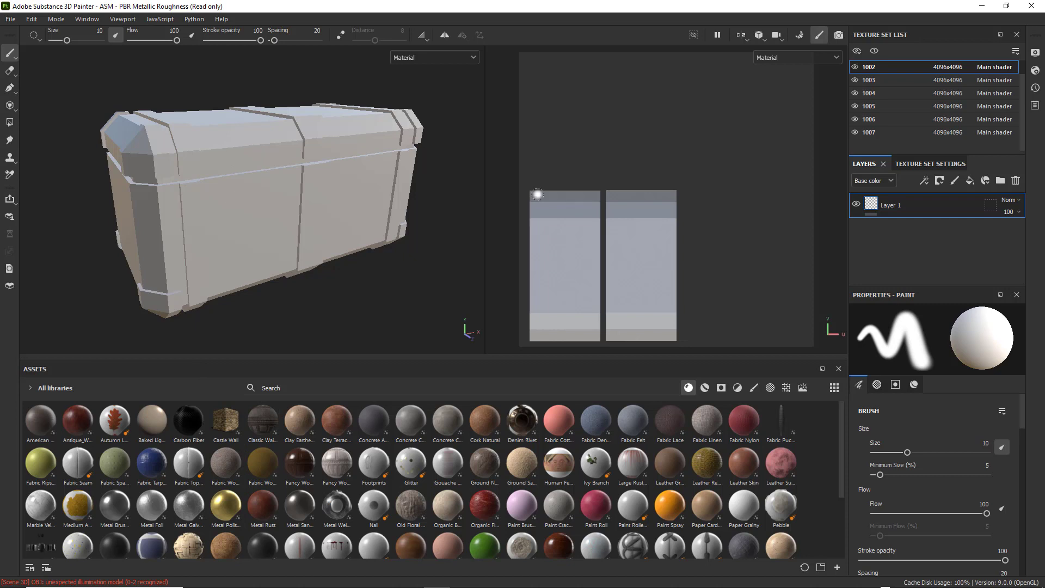
mouse_move(227, 190)
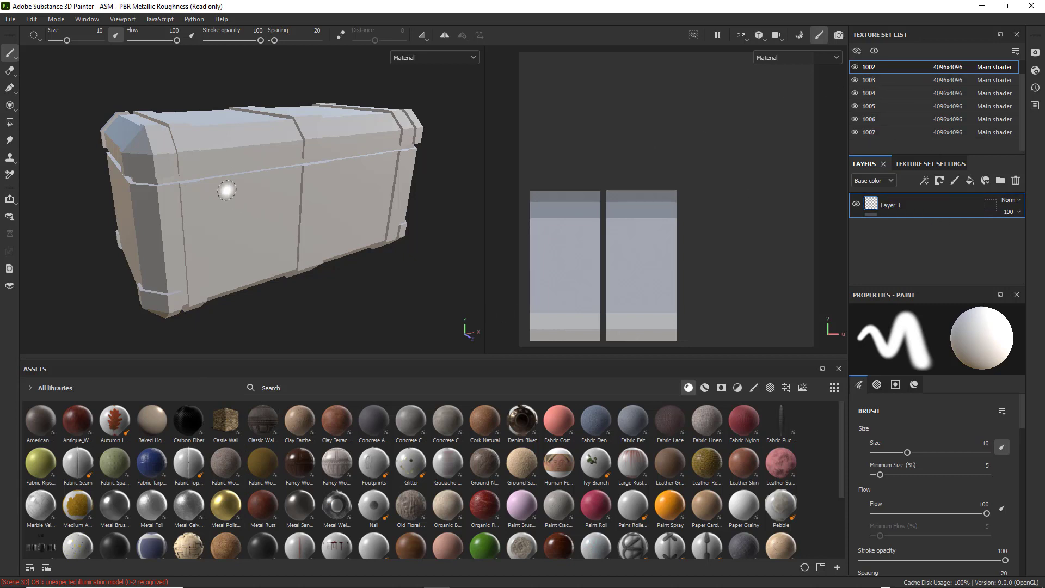
mouse_move(68, 131)
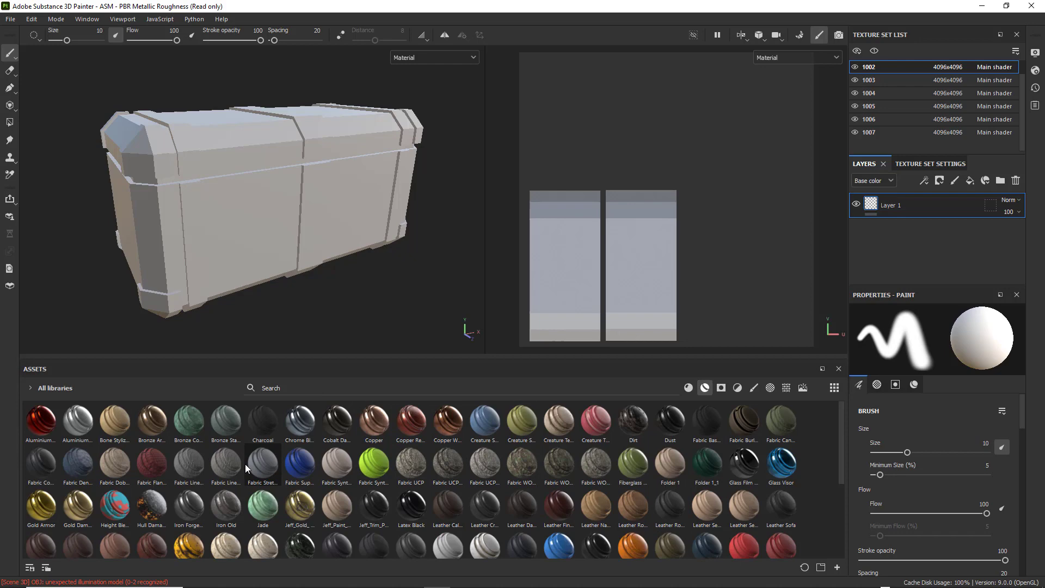
scroll(down, 3)
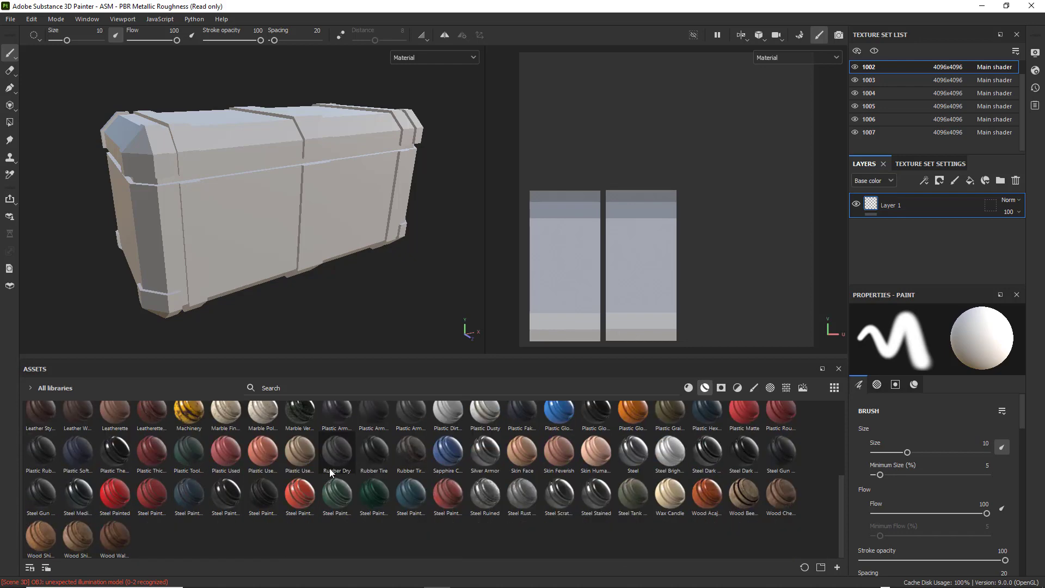
scroll(down, 3)
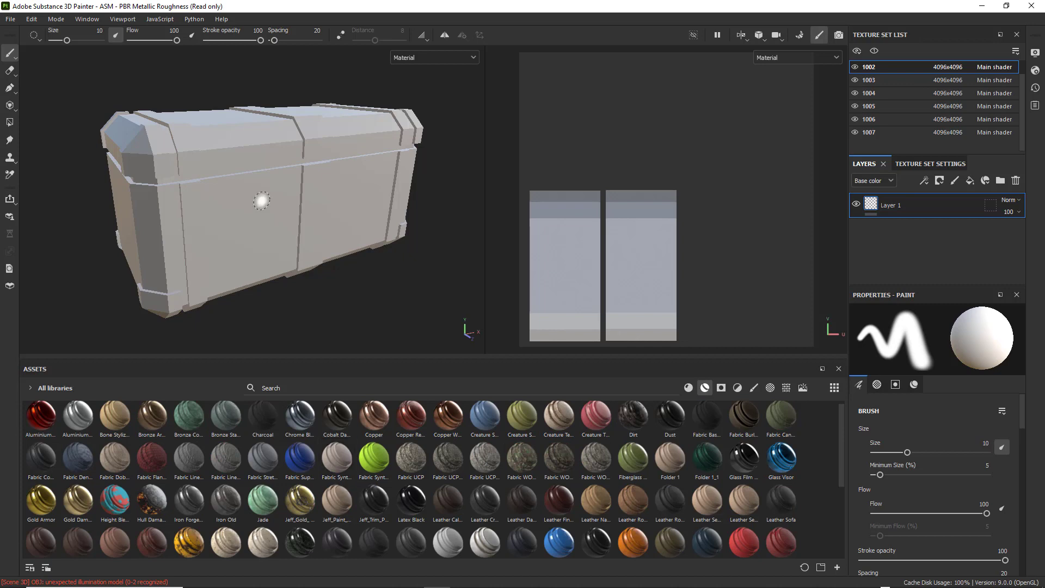
mouse_move(65, 38)
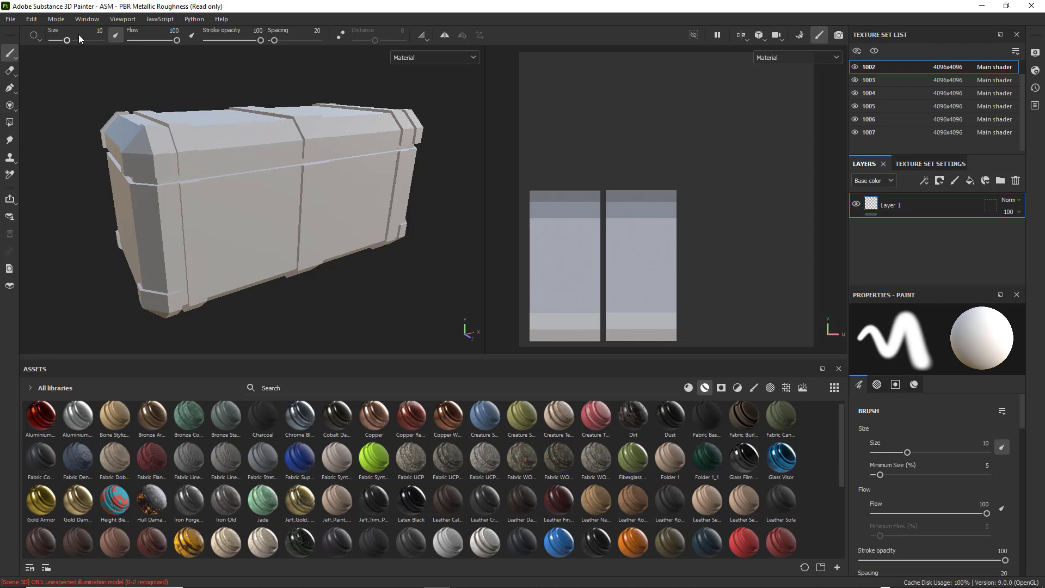
Configure a 4096 bake without world space normal and ID, using low poly as high poly
click(56, 18)
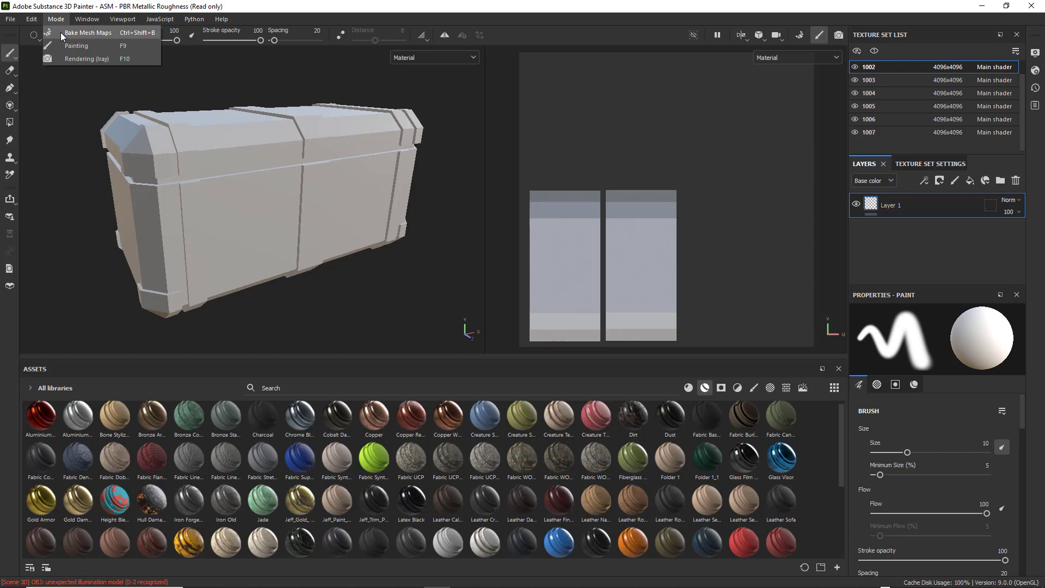
click(87, 33)
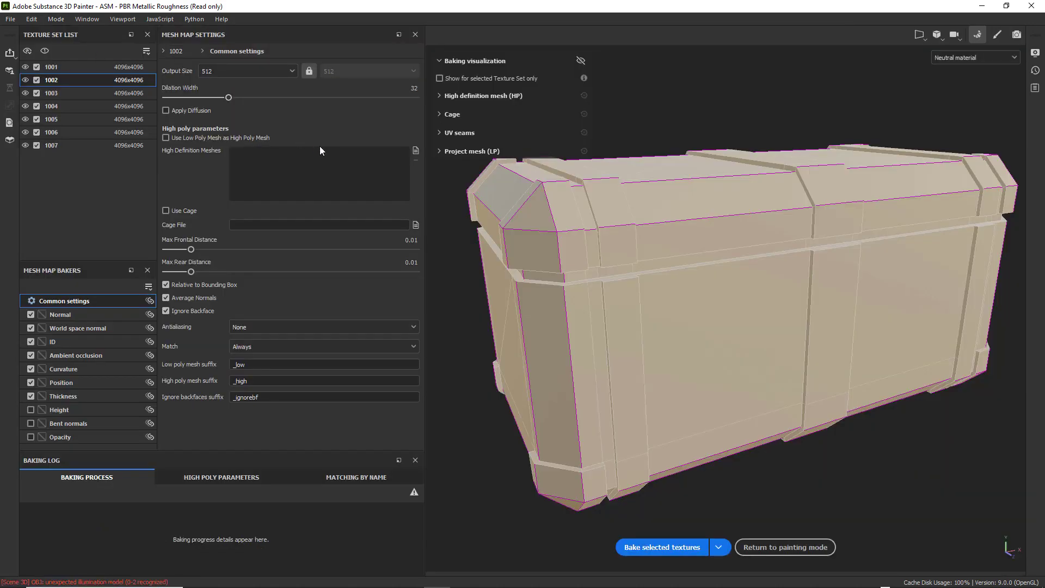
mouse_move(139, 295)
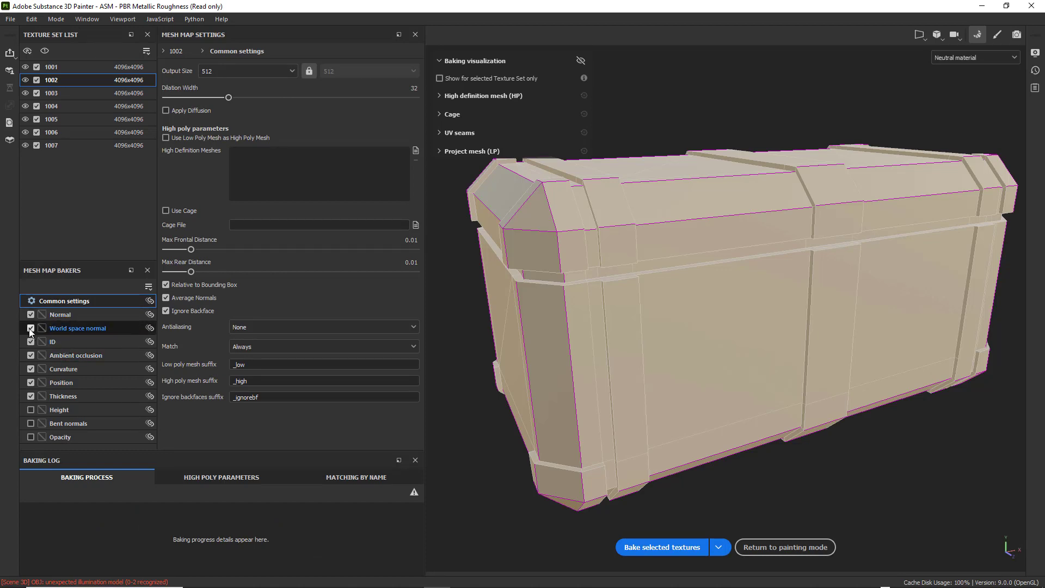
click(30, 328)
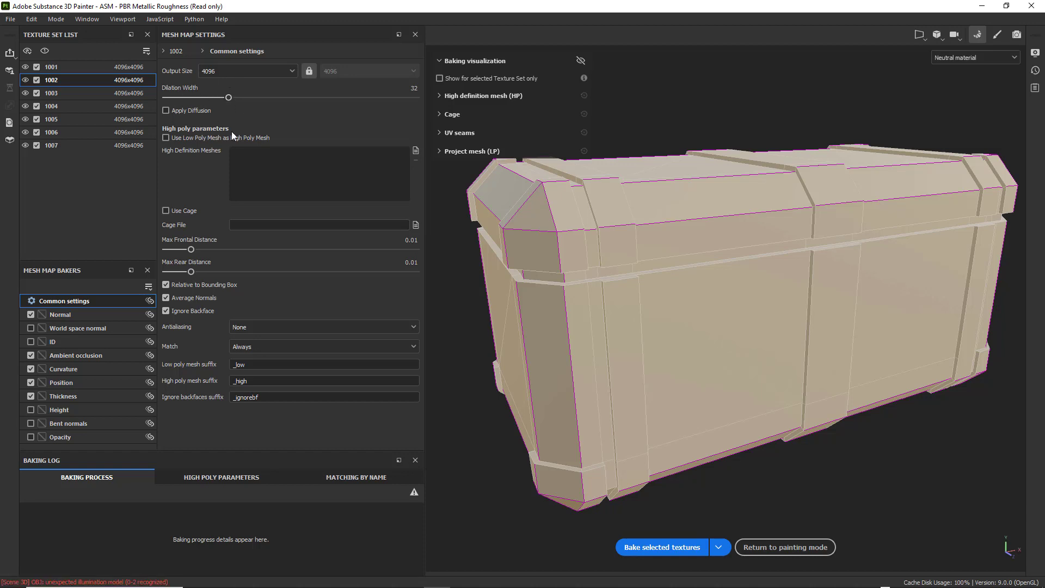
mouse_move(204, 222)
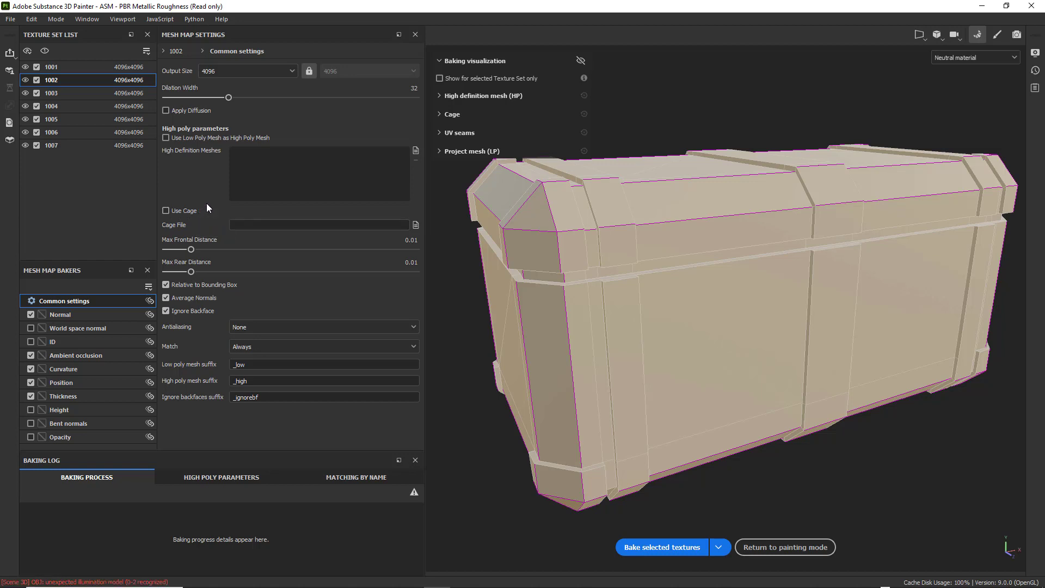
mouse_move(180, 210)
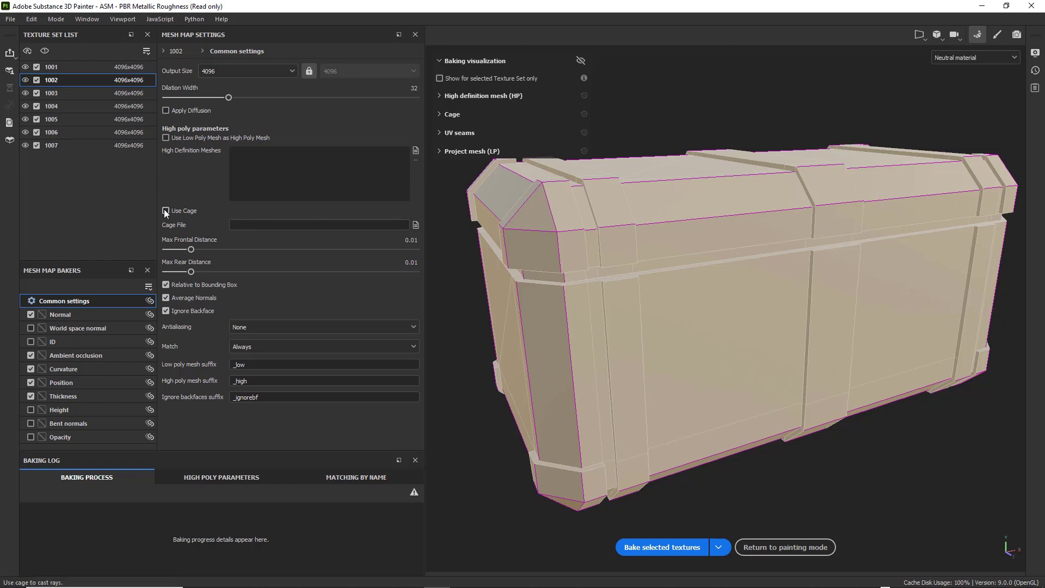
click(166, 211)
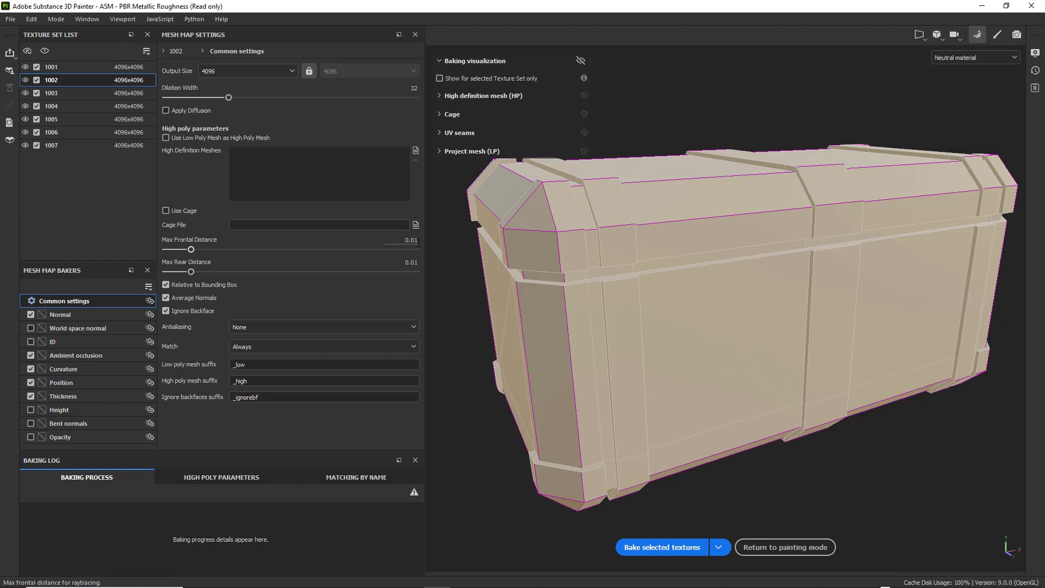
mouse_move(406, 262)
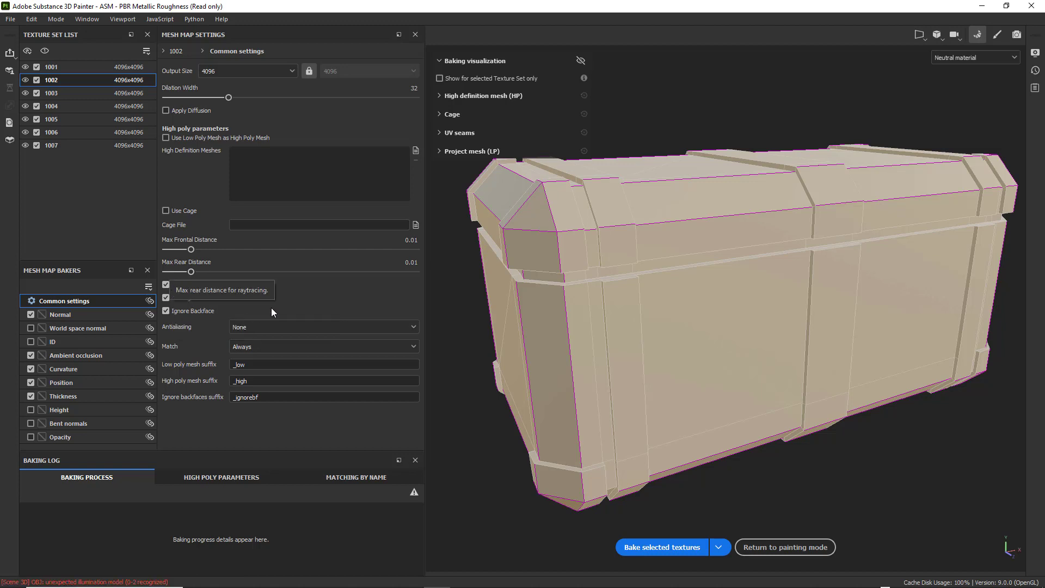
click(166, 138)
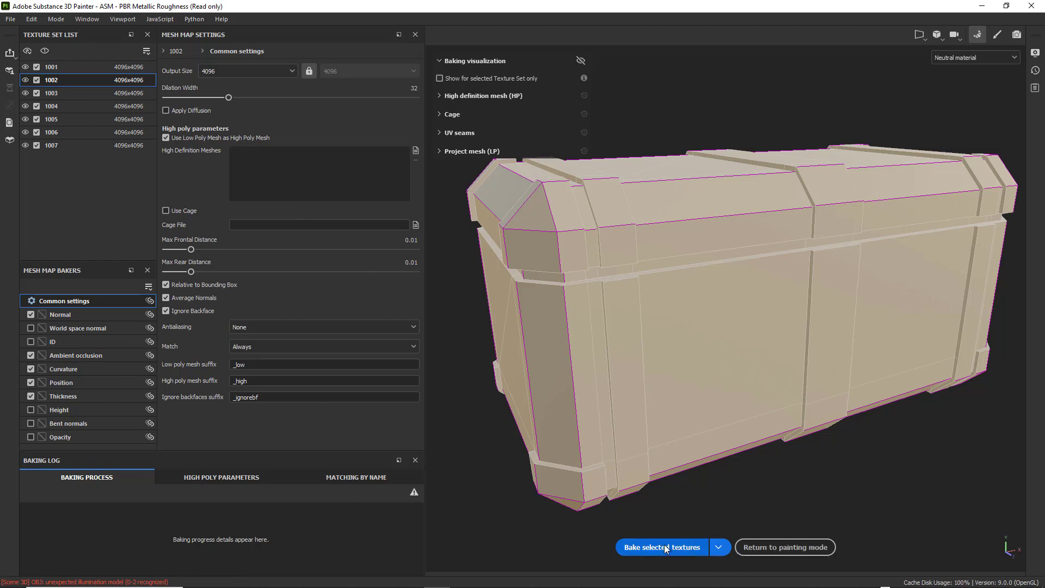
Bake the selected mesh maps for all texture sets and return to painting mode
click(661, 547)
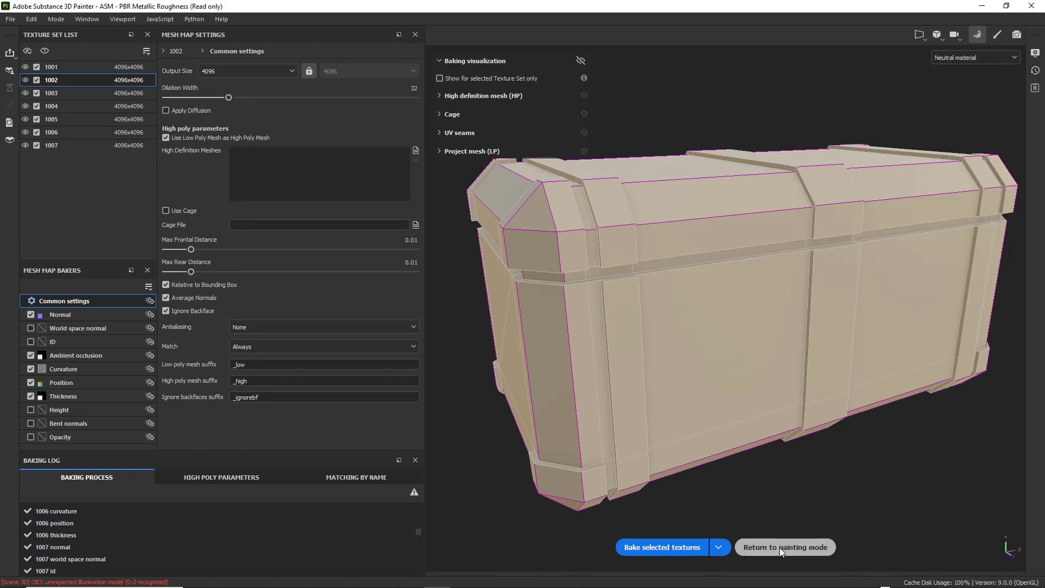
click(785, 547)
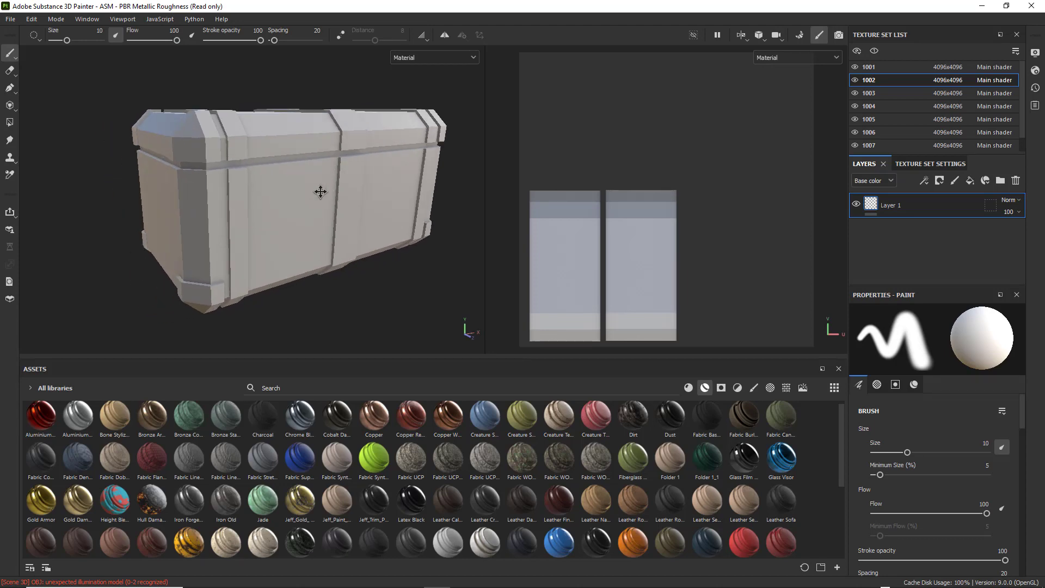
scroll(down, 3)
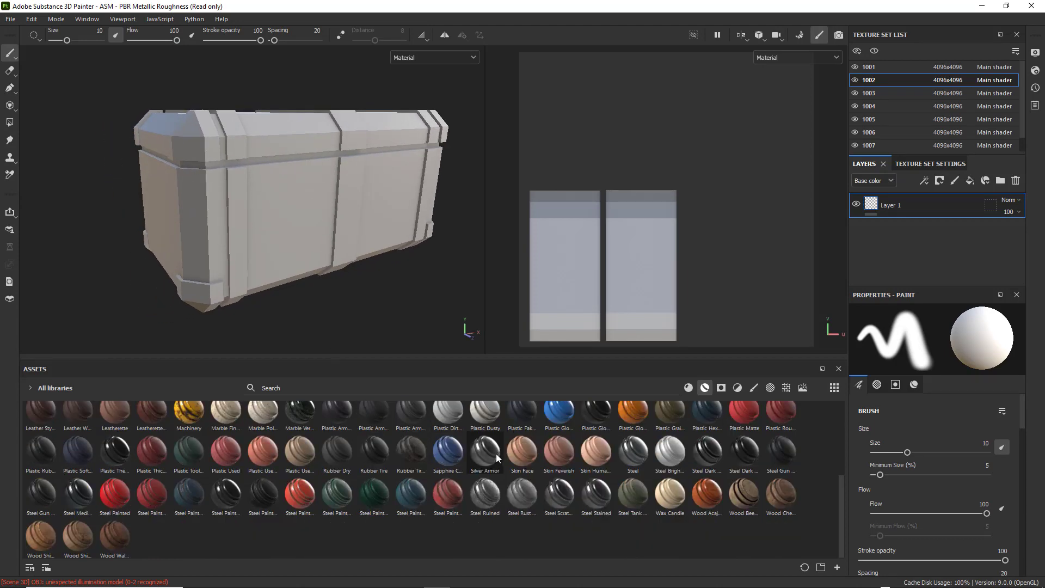
mouse_move(225, 493)
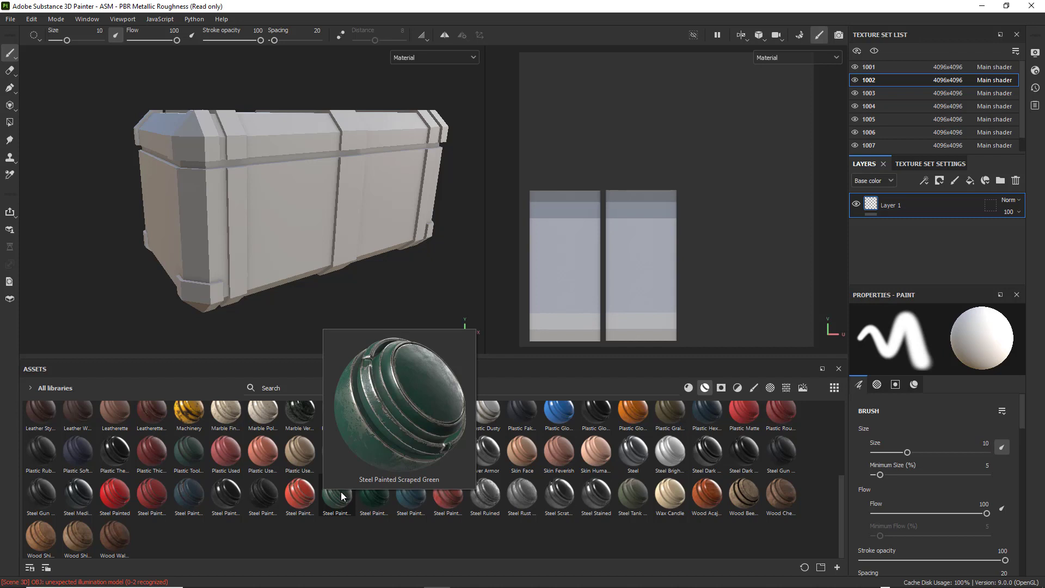
Drop Steel Painted Scraped Green onto the crate straps and inspect the result from several angles
drag(336, 495, 249, 253)
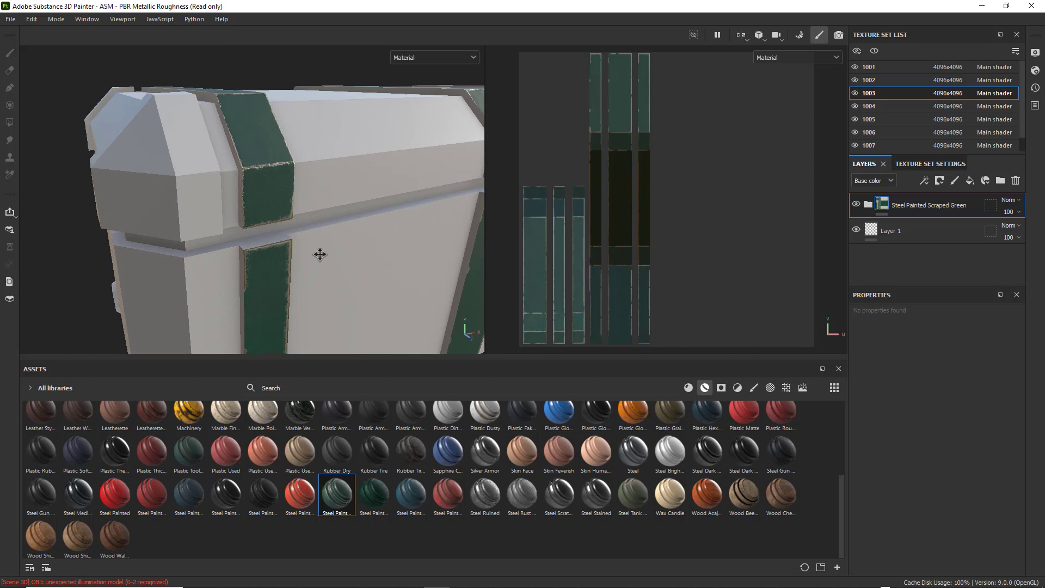
drag(320, 254, 352, 286)
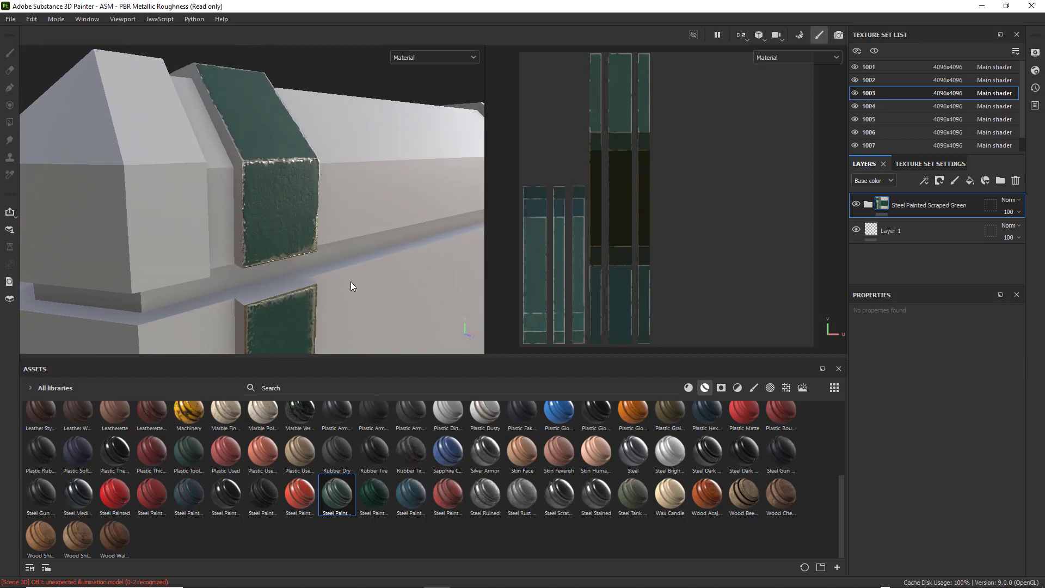
drag(353, 287, 239, 214)
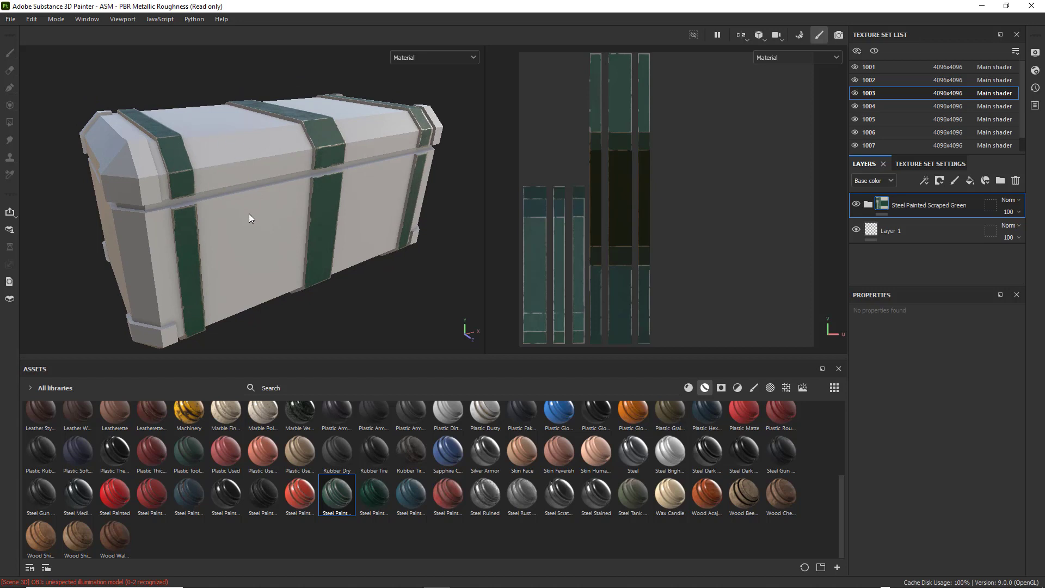
drag(250, 218, 326, 231)
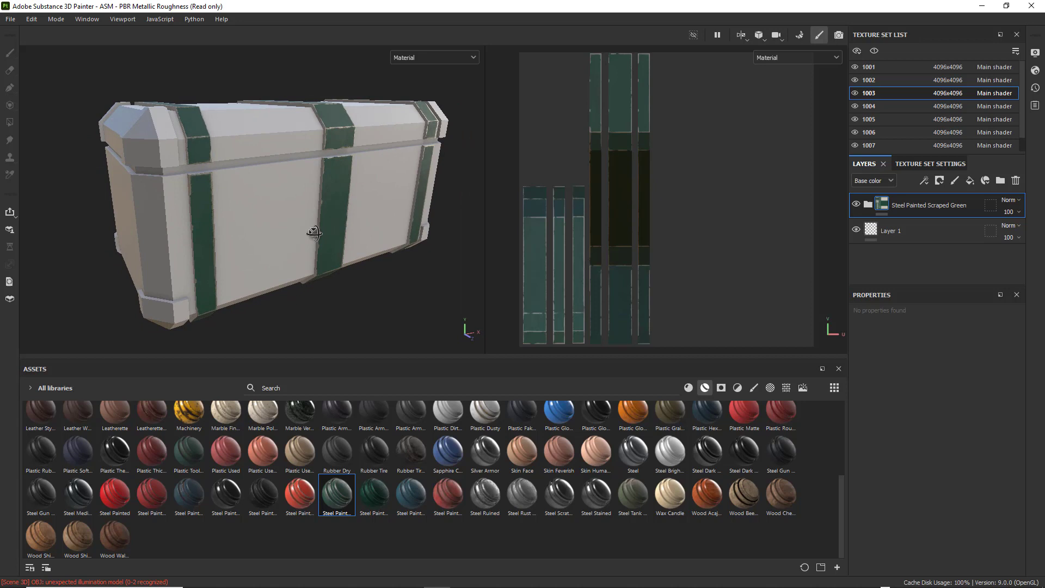
drag(316, 232, 352, 318)
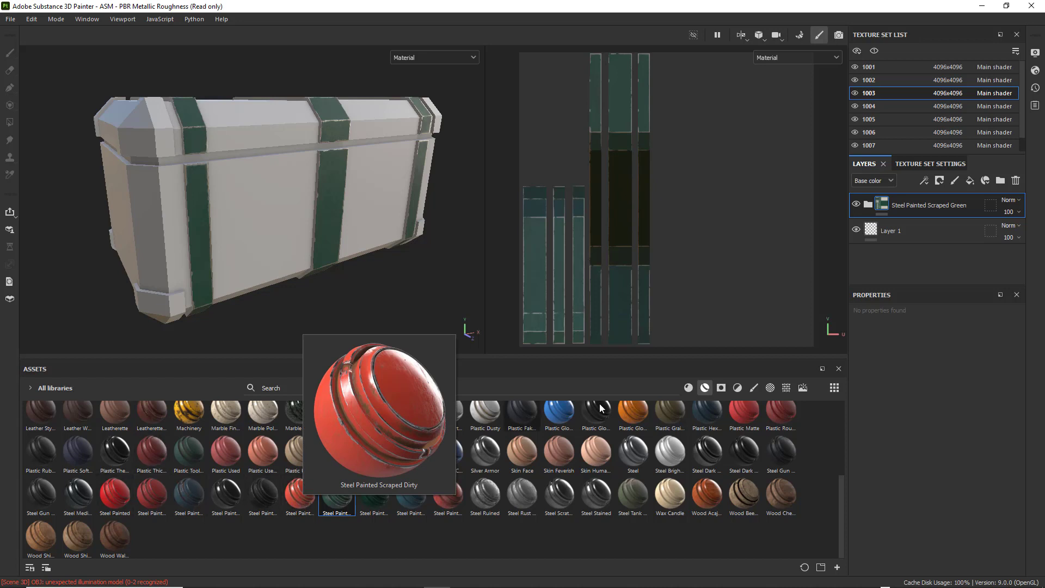
scroll(down, 3)
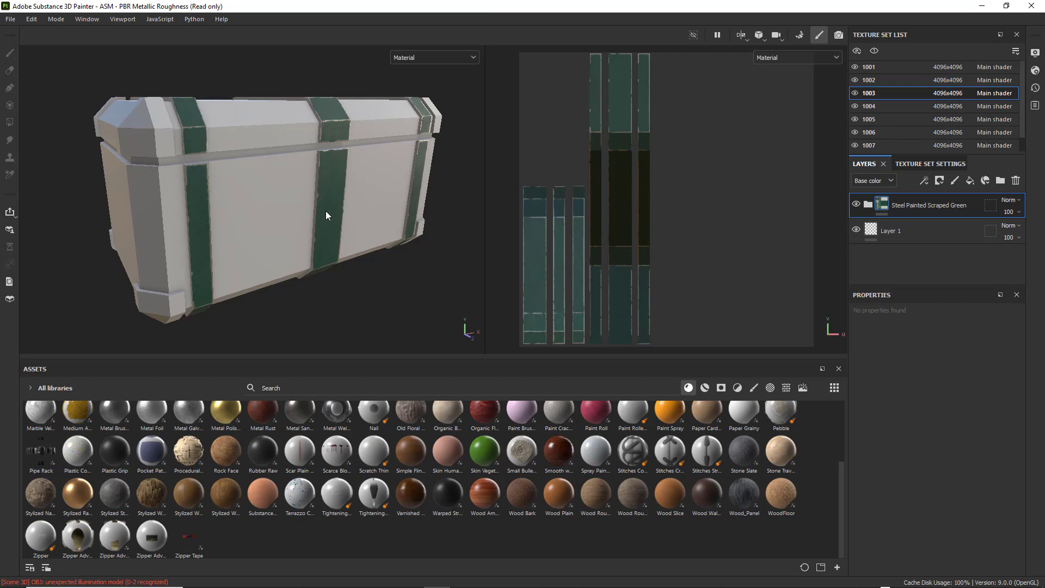
mouse_move(247, 198)
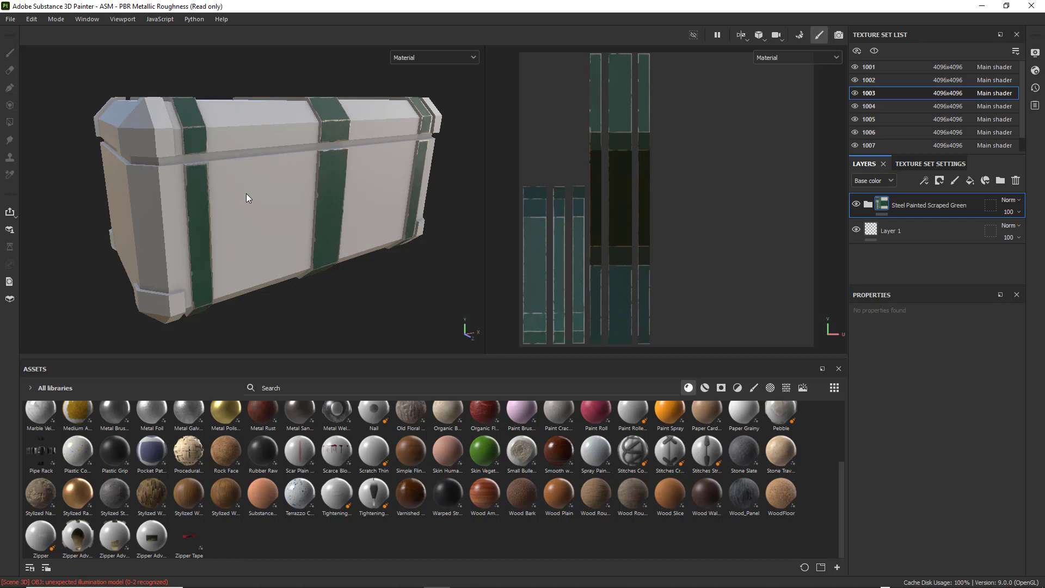
click(10, 19)
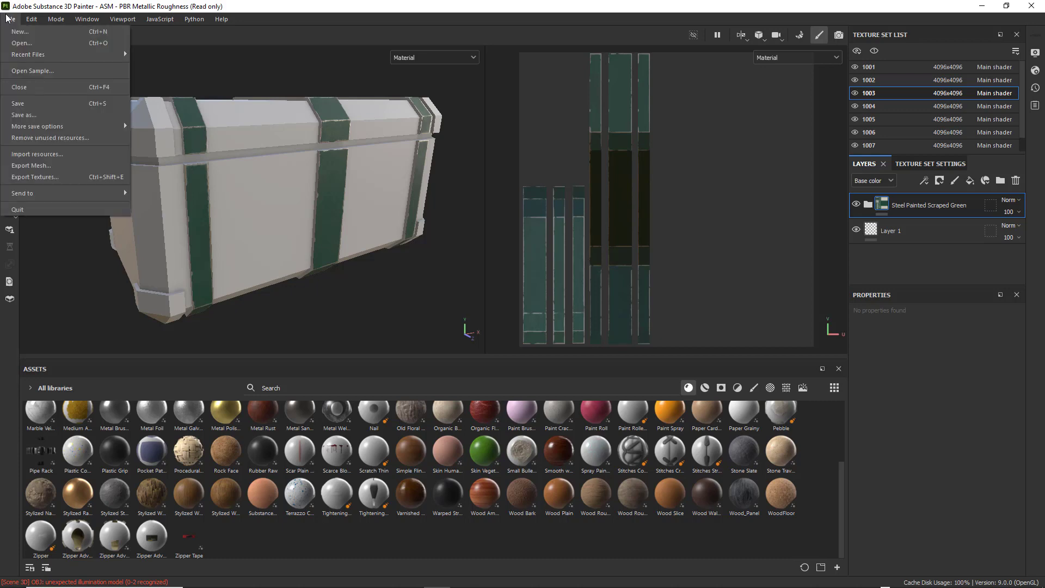
click(18, 86)
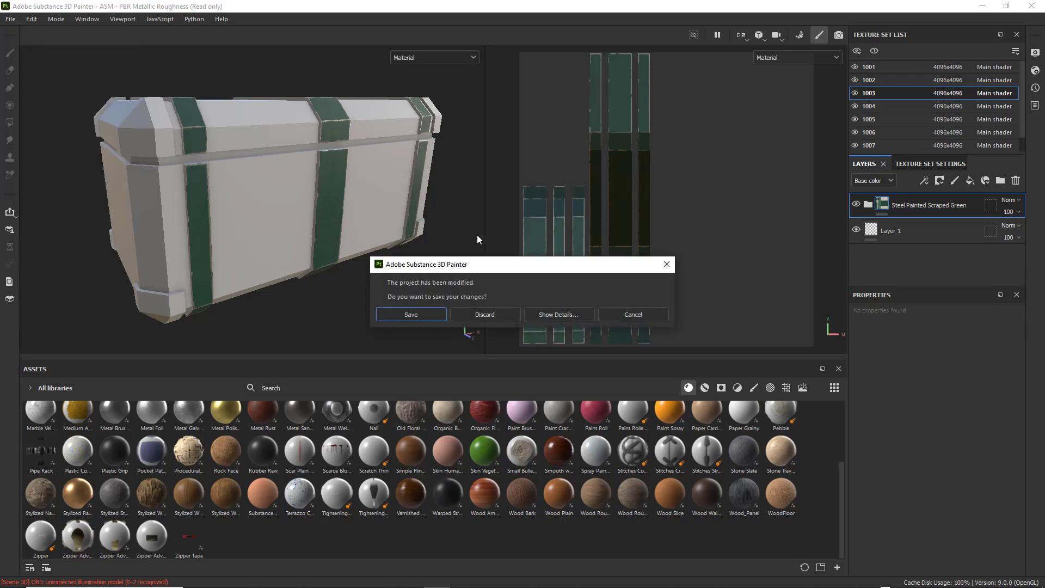
click(484, 314)
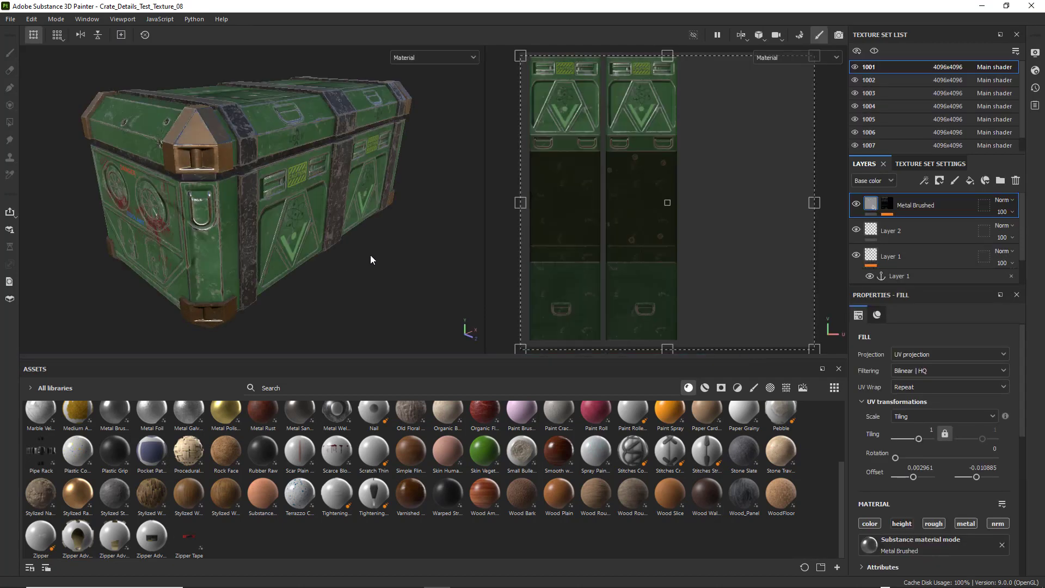
drag(371, 259, 324, 232)
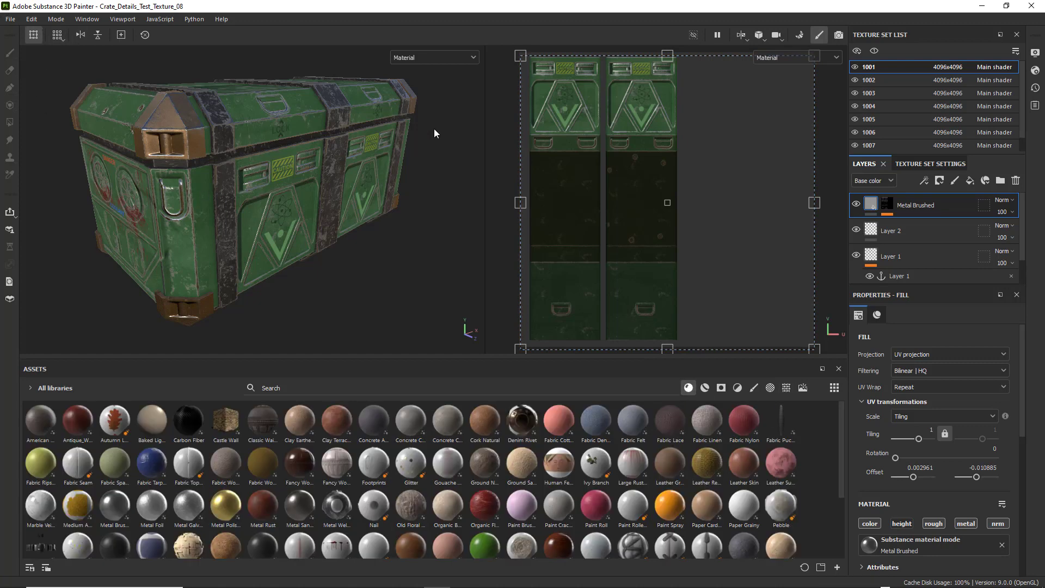
click(9, 18)
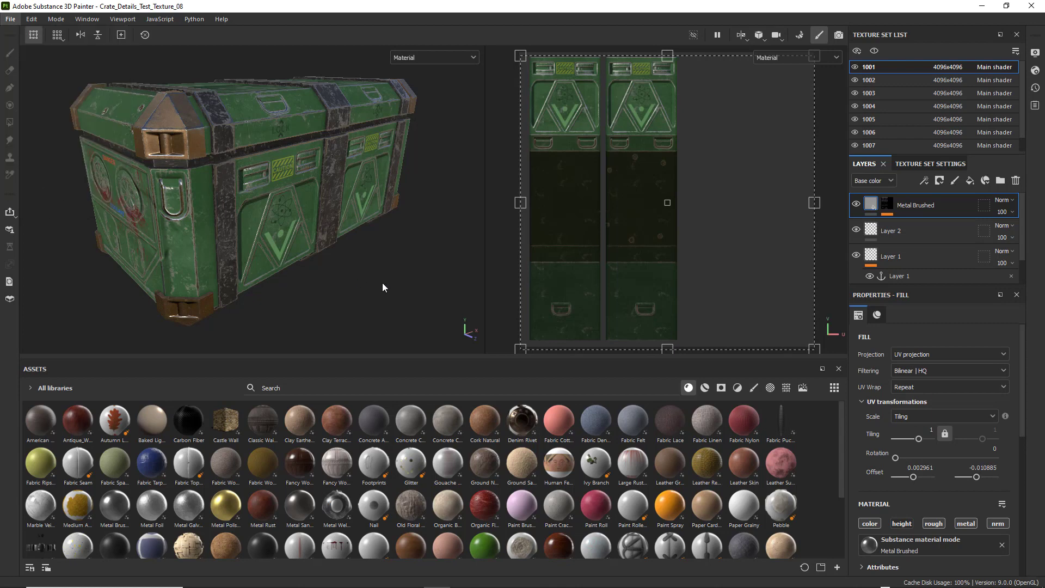
Open the Export Textures dialog from the File menu
click(10, 18)
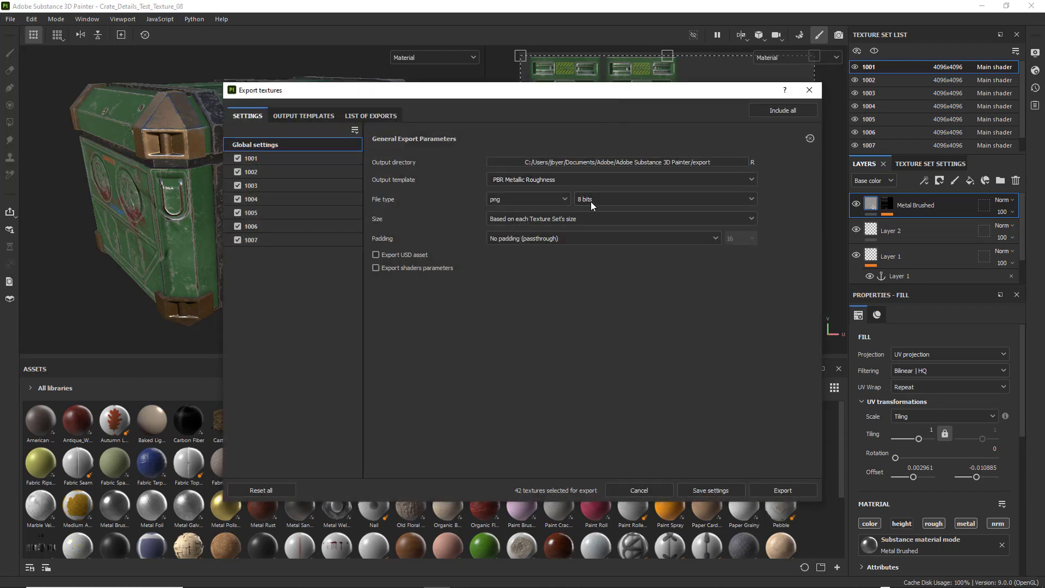
mouse_move(589, 203)
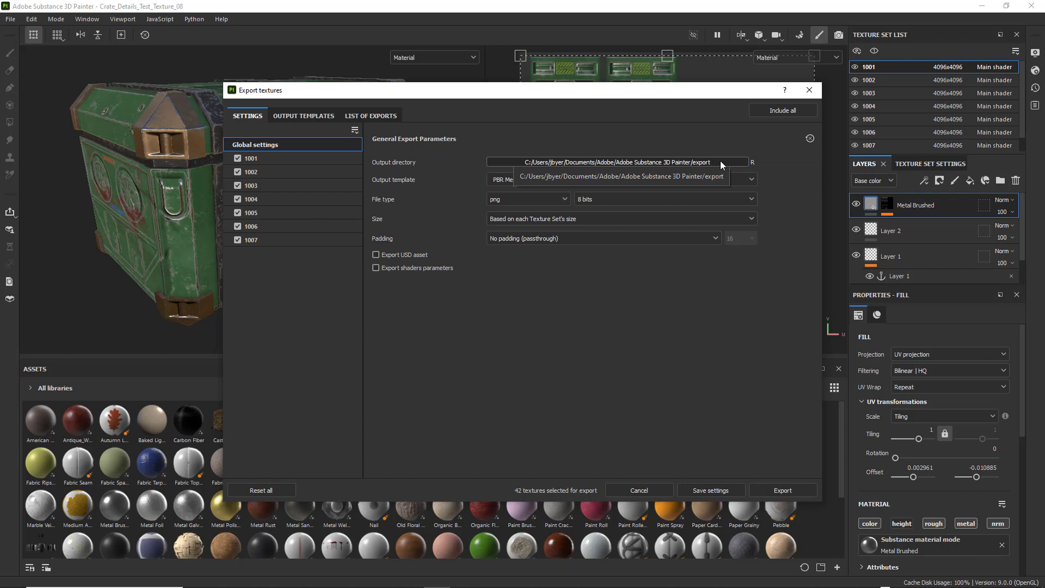
Set the export output directory to G:/ANI_150_Sci_Fi_CRATE_SPRING_2024/sourceimages
click(751, 162)
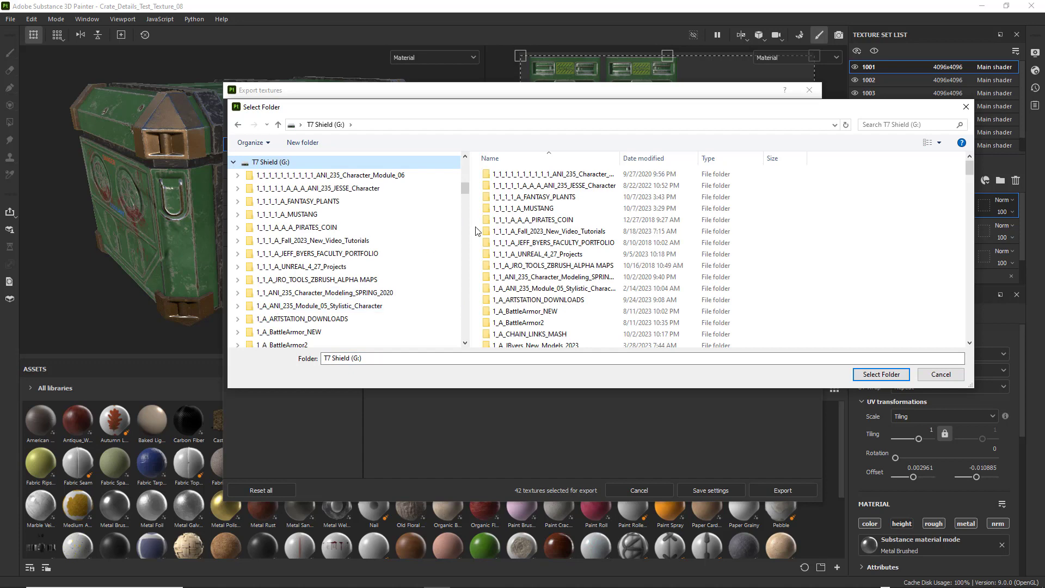
scroll(down, 3)
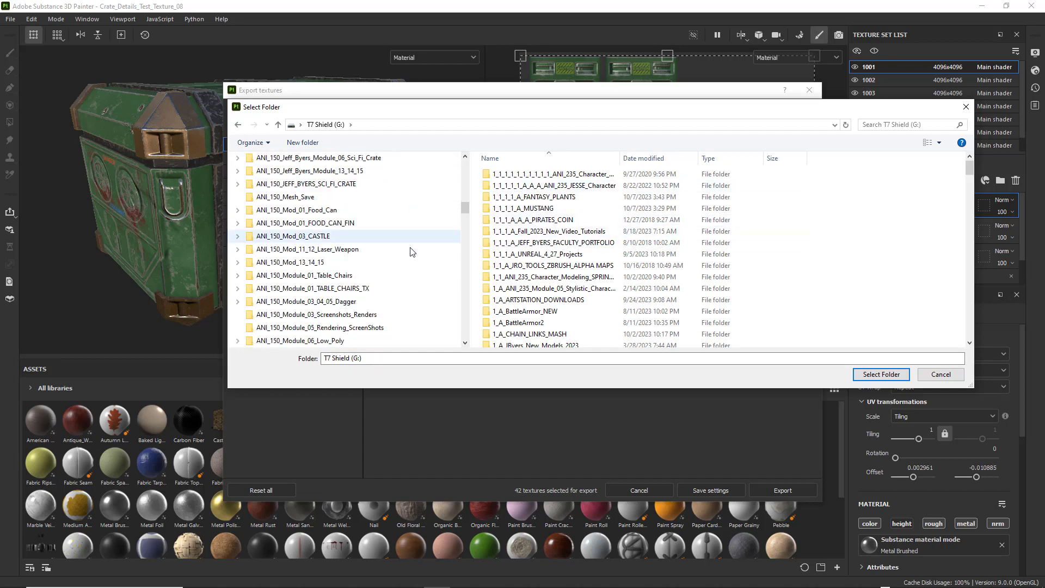
scroll(down, 3)
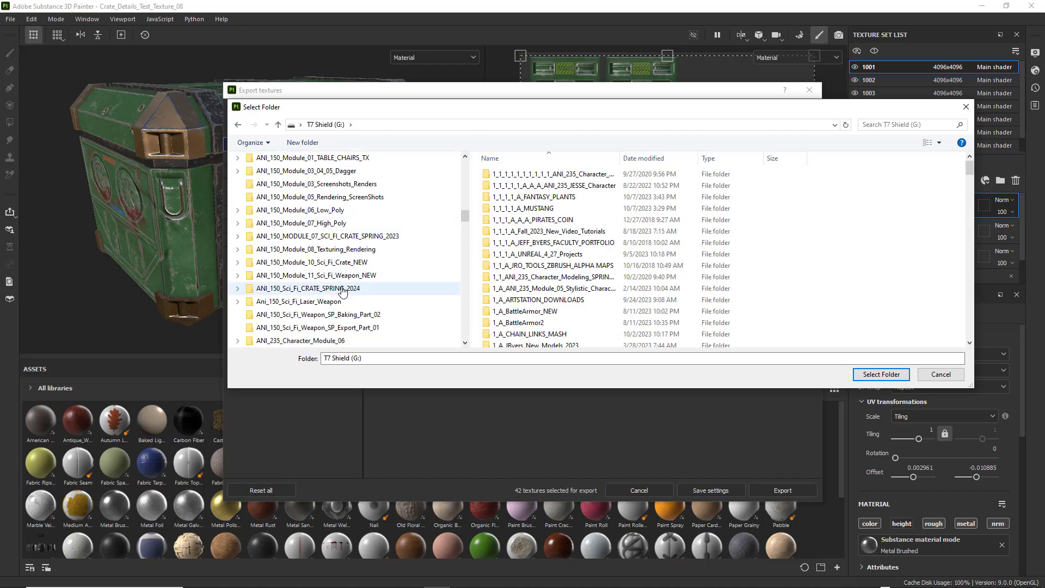
double_click(307, 288)
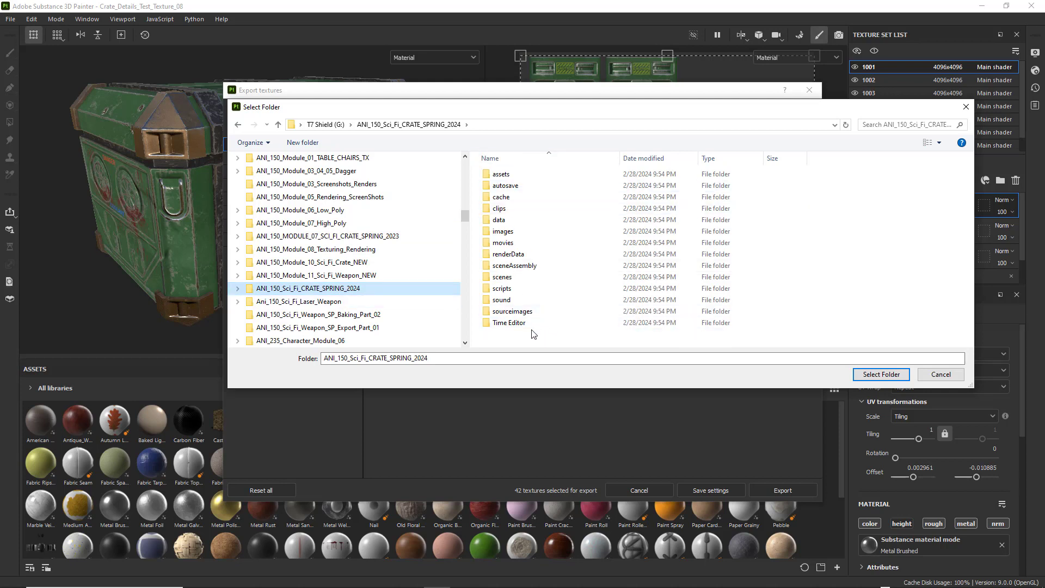
double_click(511, 311)
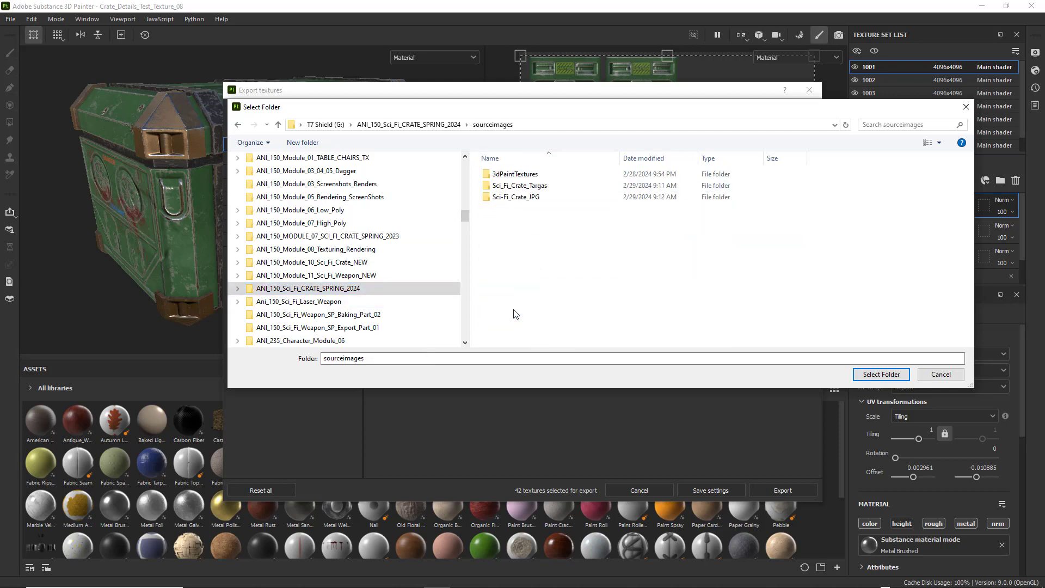
click(519, 185)
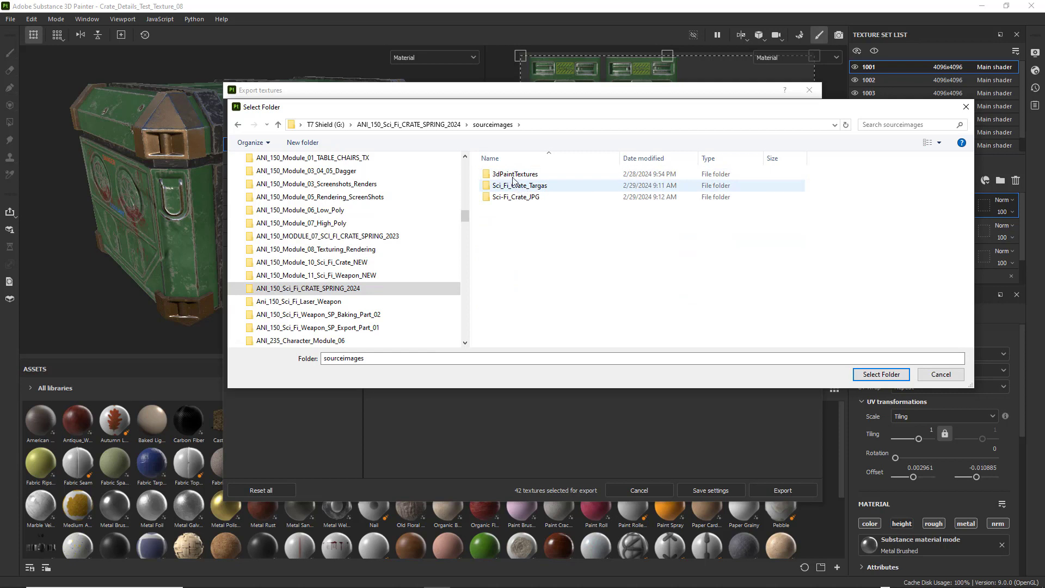
mouse_move(499, 197)
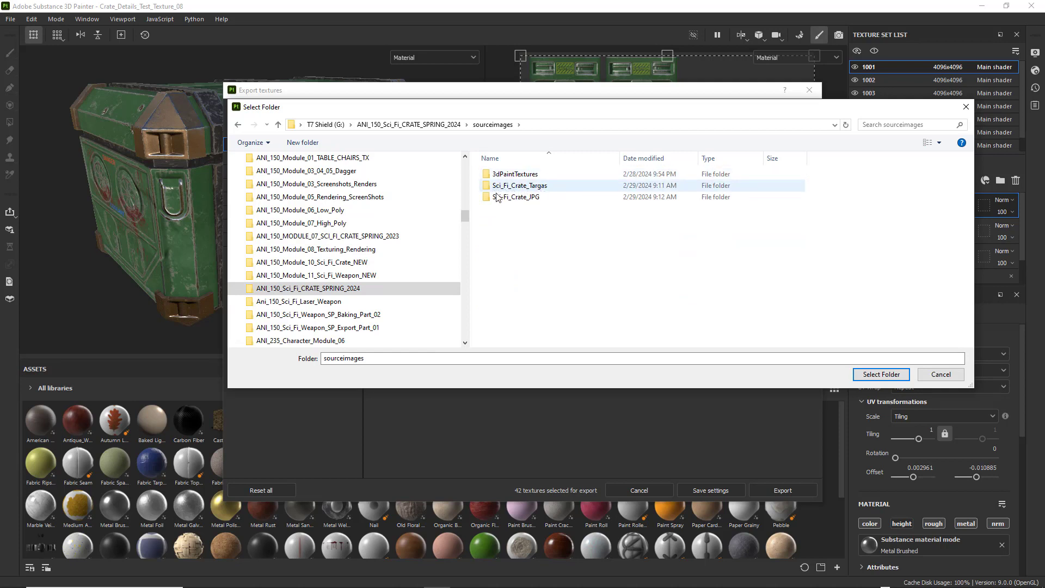
mouse_move(555, 193)
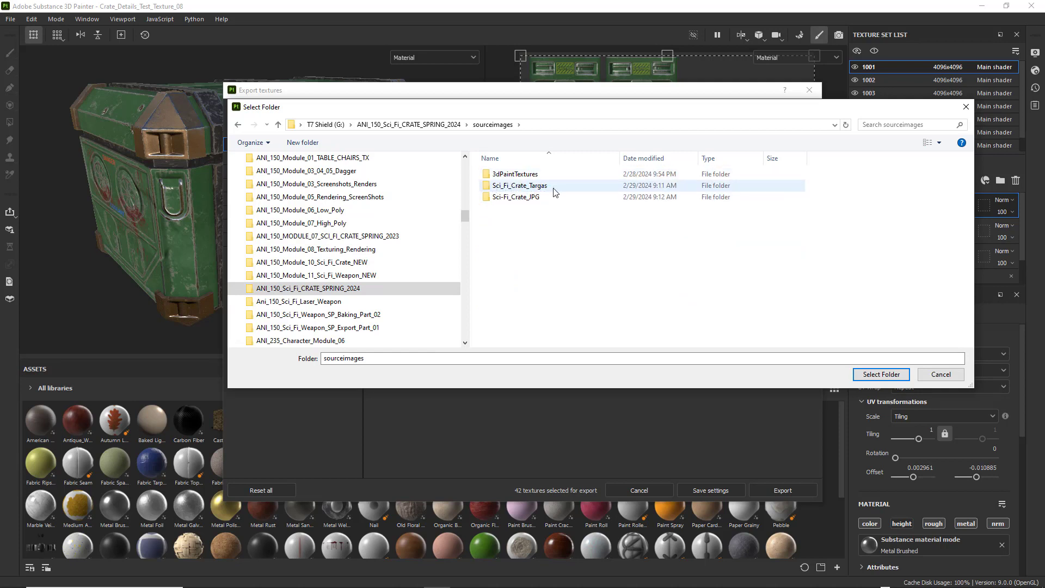
click(516, 197)
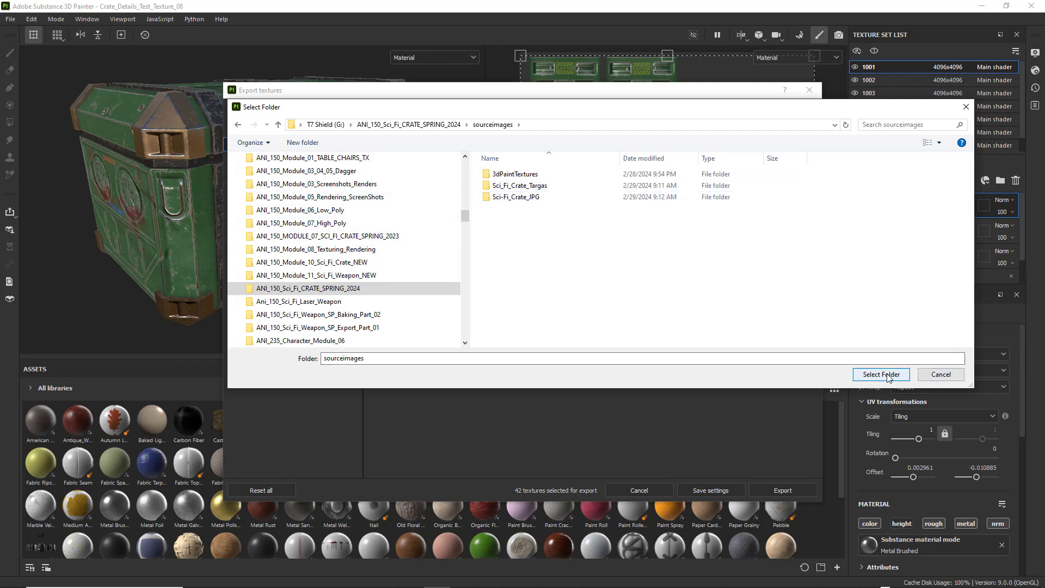
click(880, 374)
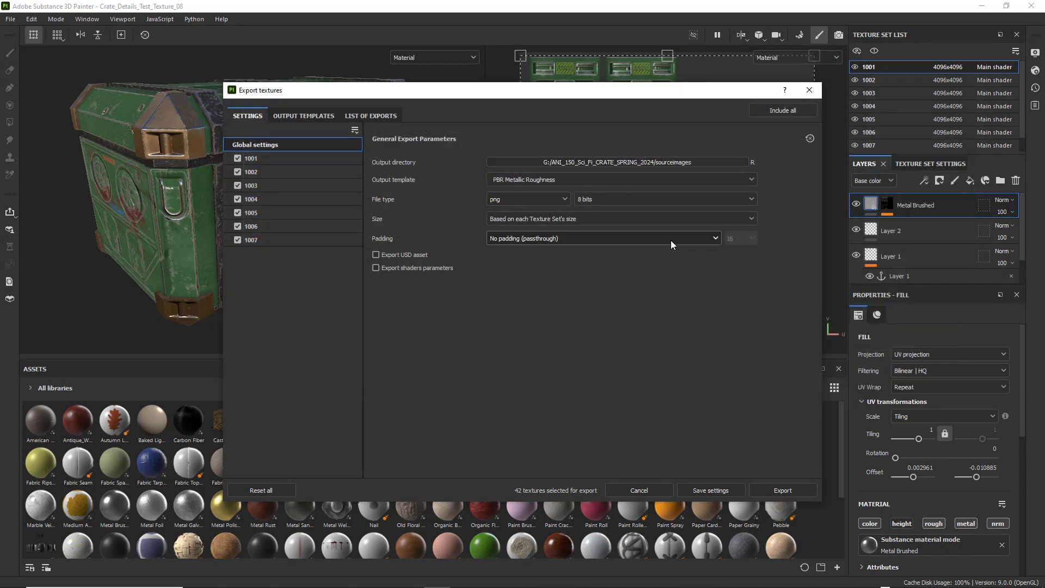
Keep PBR Metallic Roughness as the output template and adjust options in the export dialog
click(620, 179)
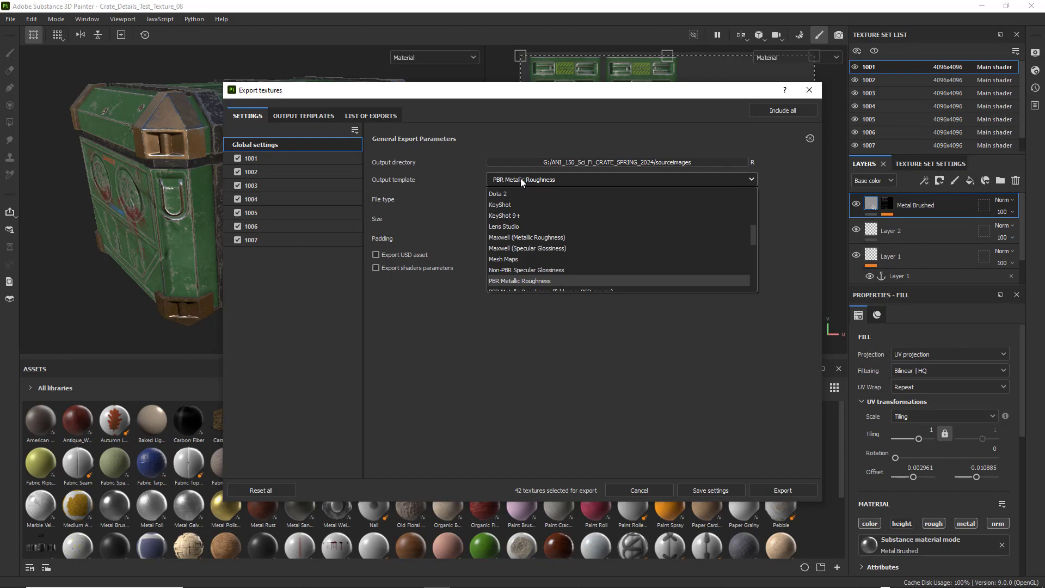
click(519, 280)
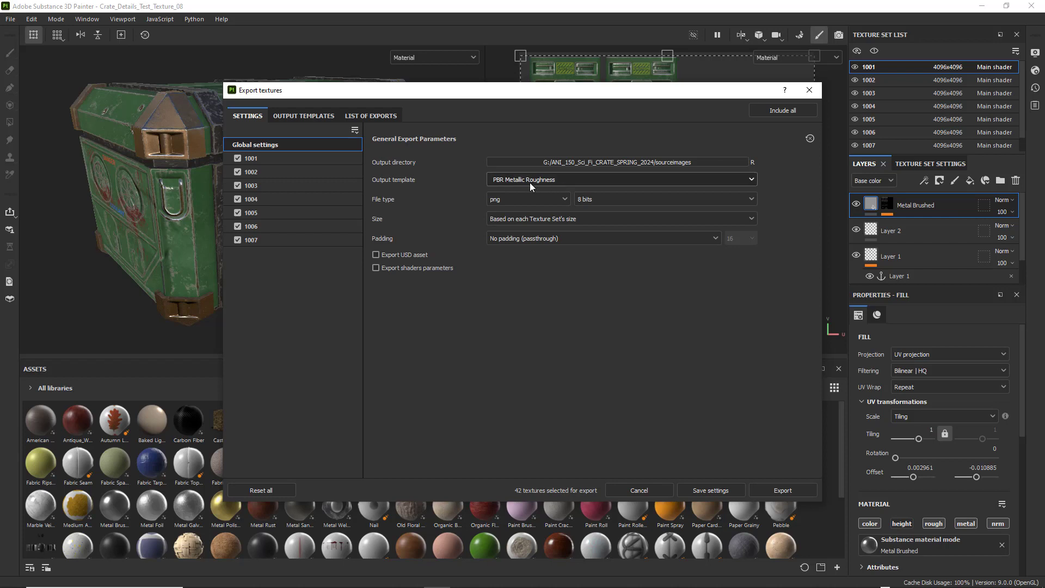
mouse_move(583, 187)
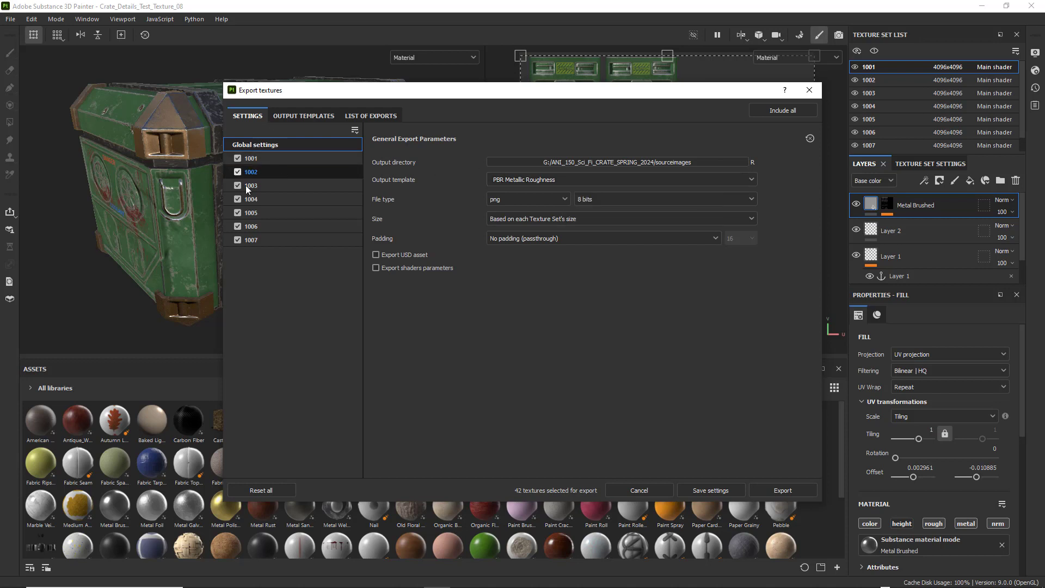
click(252, 159)
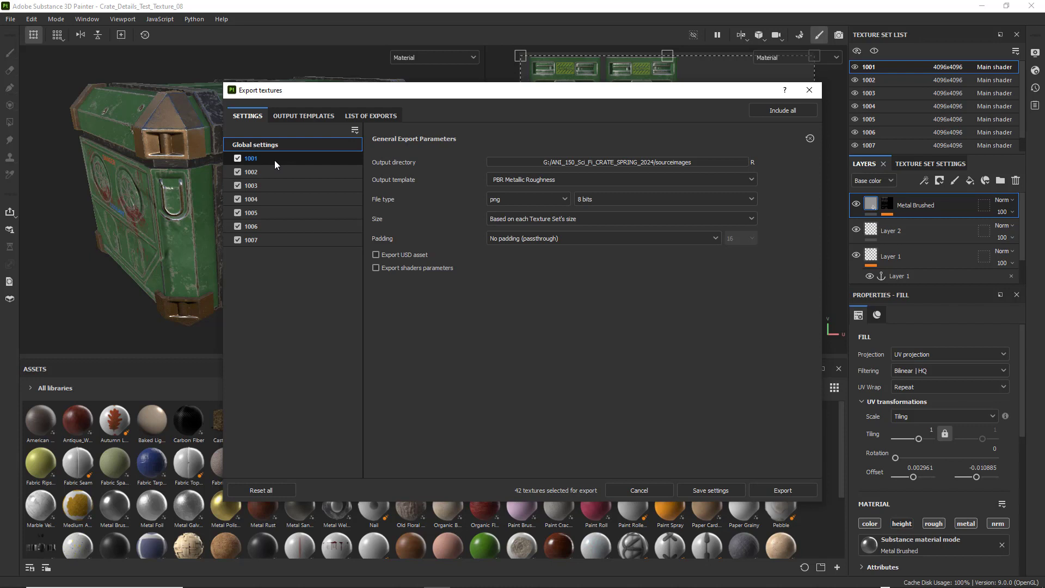
click(251, 172)
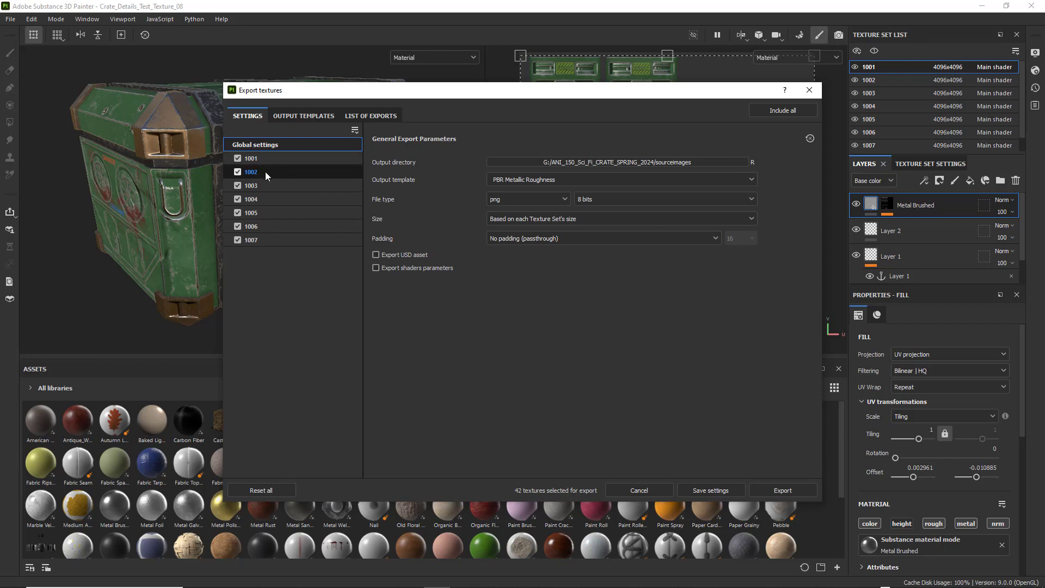
mouse_move(261, 173)
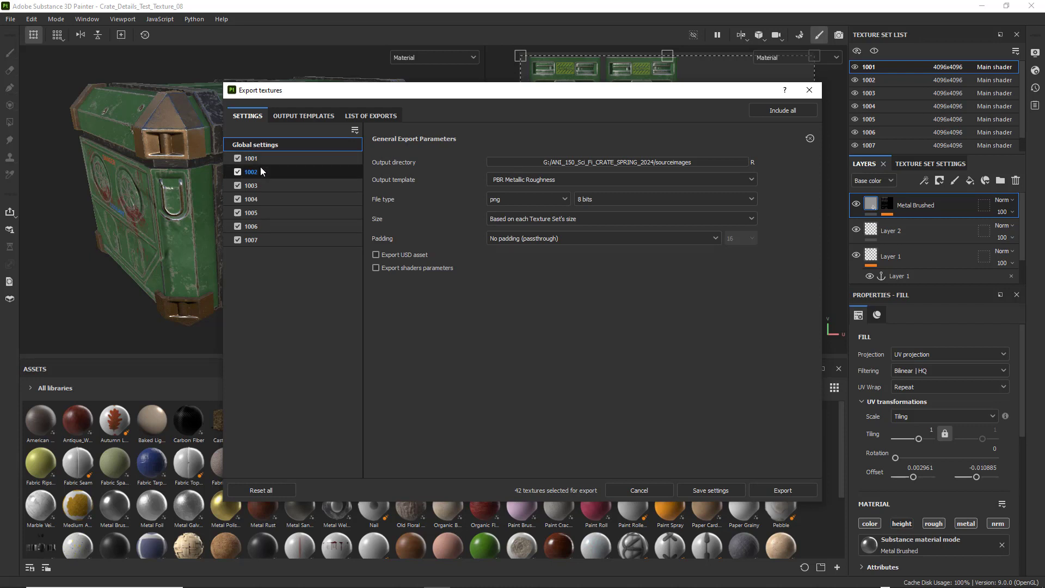
click(251, 158)
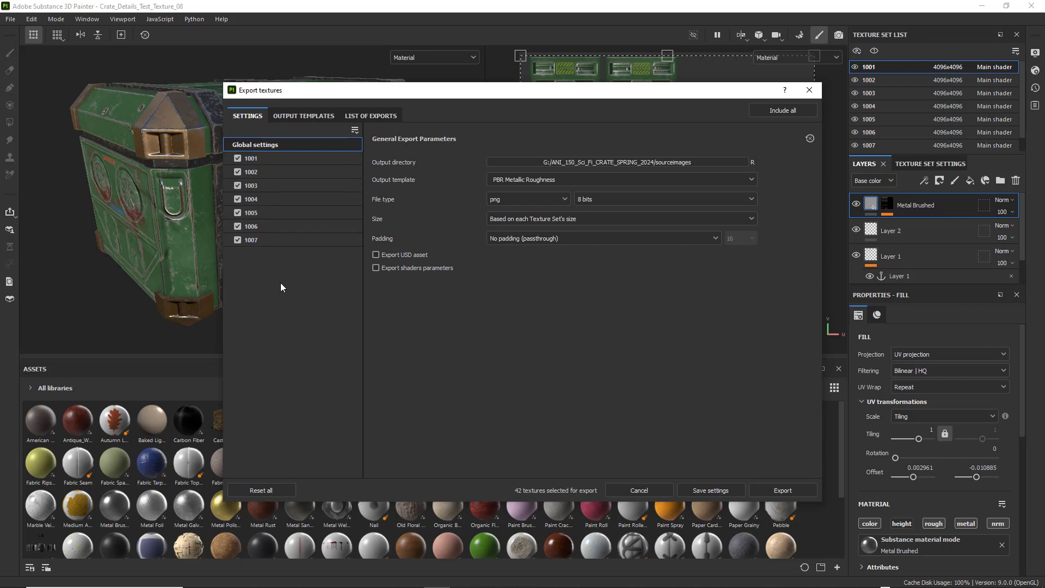
mouse_move(288, 267)
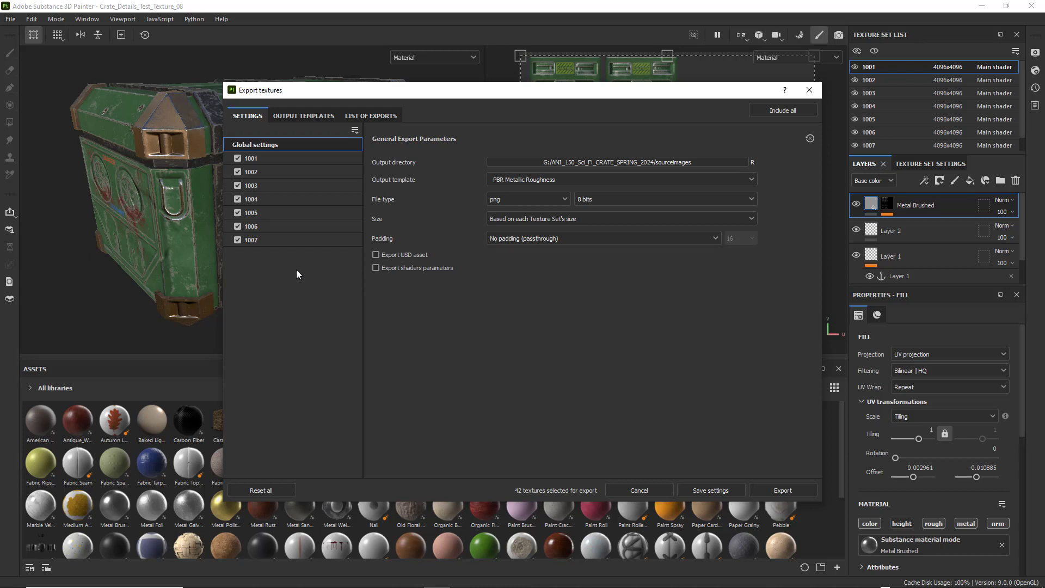
click(252, 172)
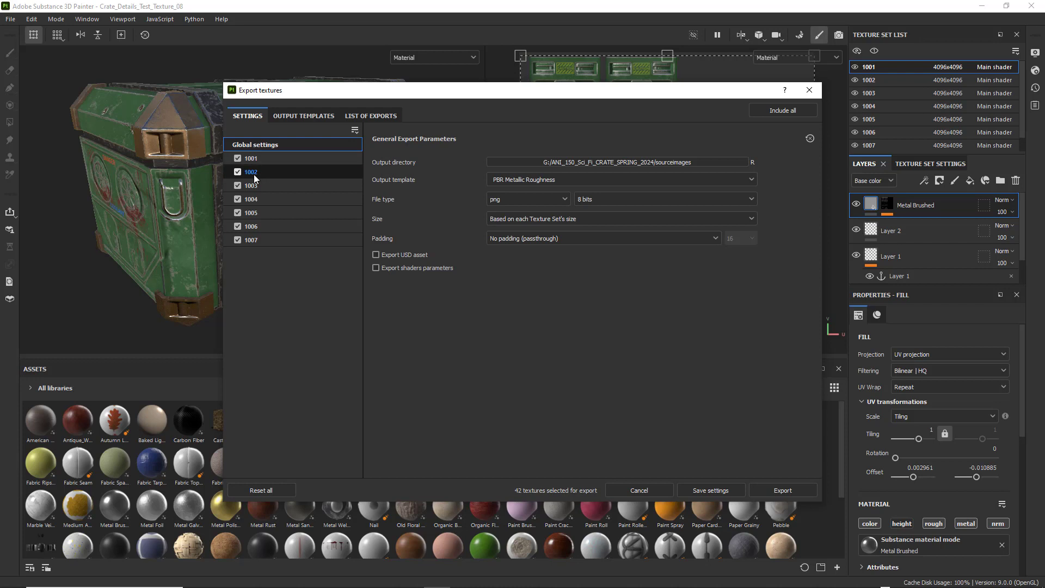
click(252, 157)
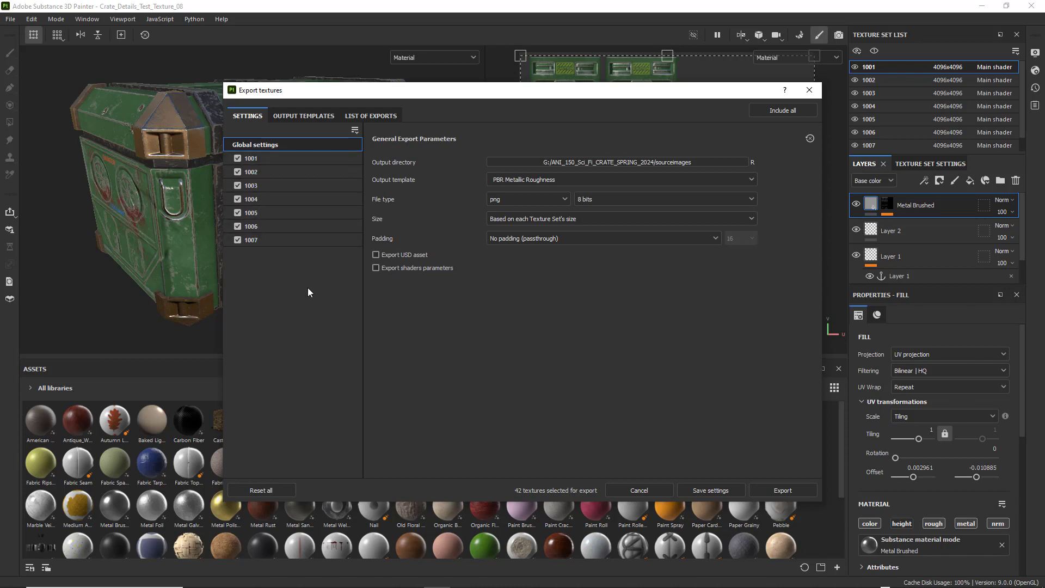
mouse_move(262, 140)
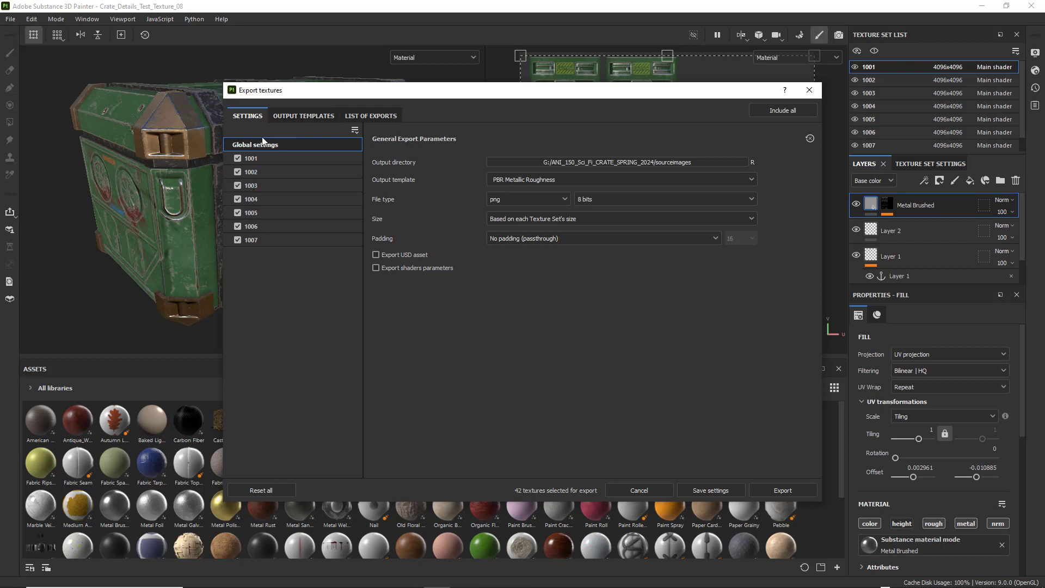
click(251, 239)
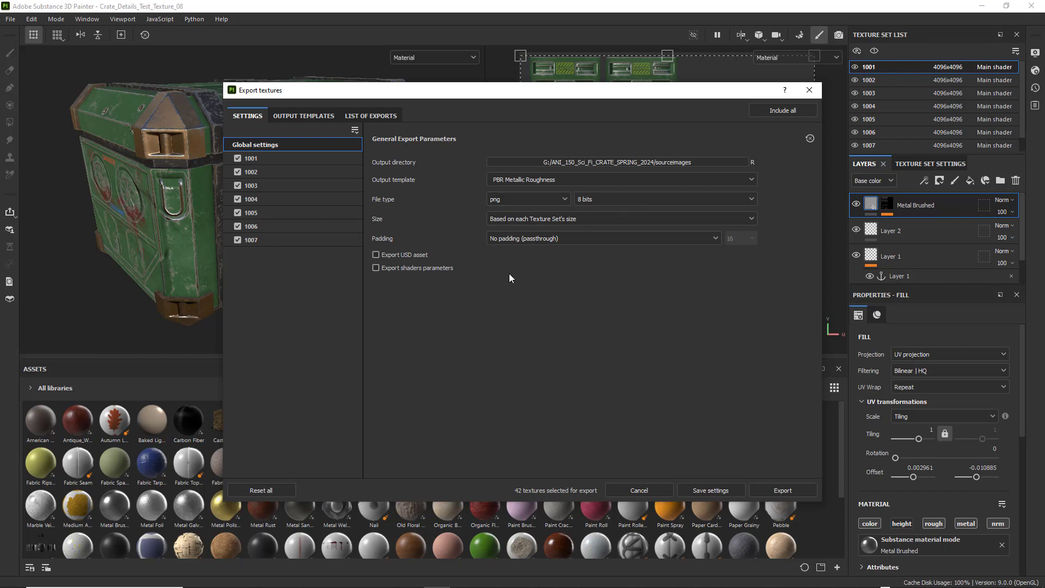
mouse_move(471, 231)
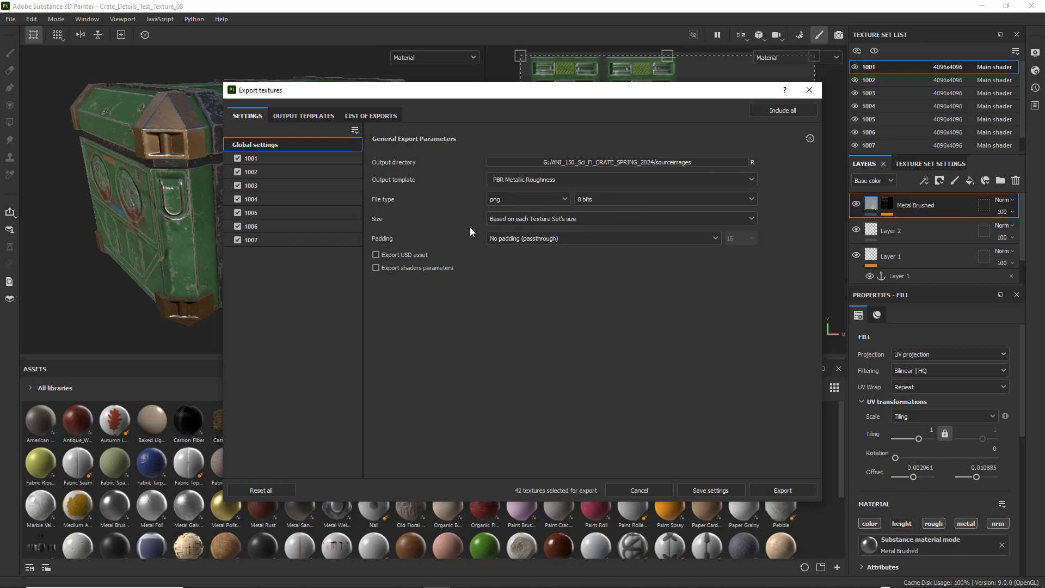
click(527, 198)
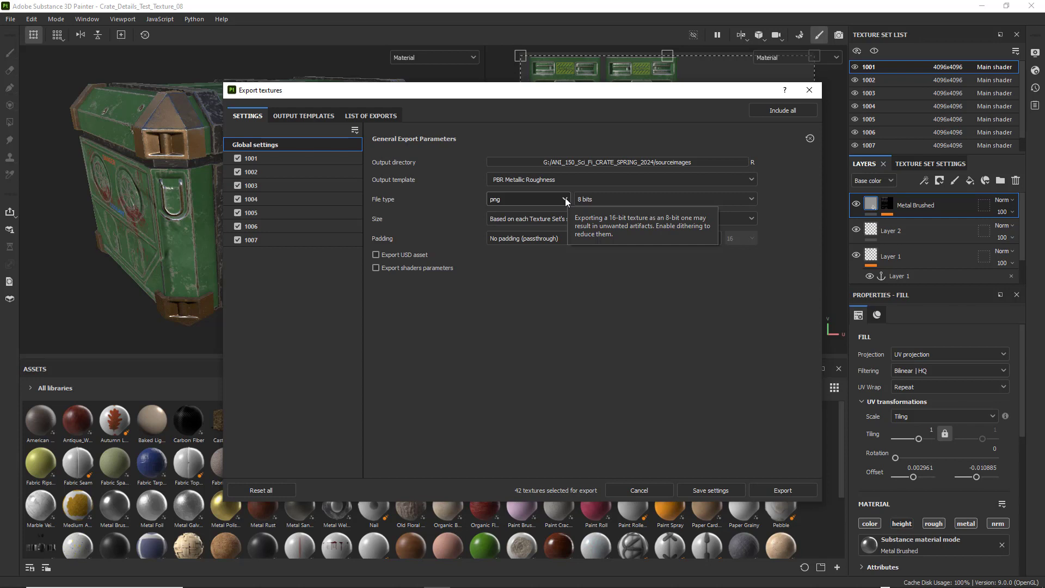
mouse_move(561, 207)
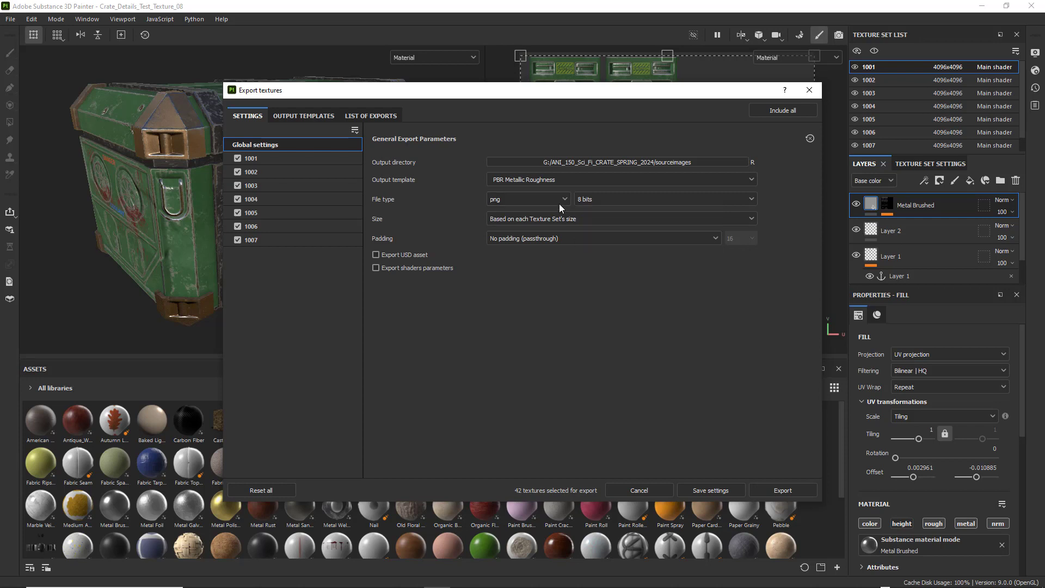
click(526, 199)
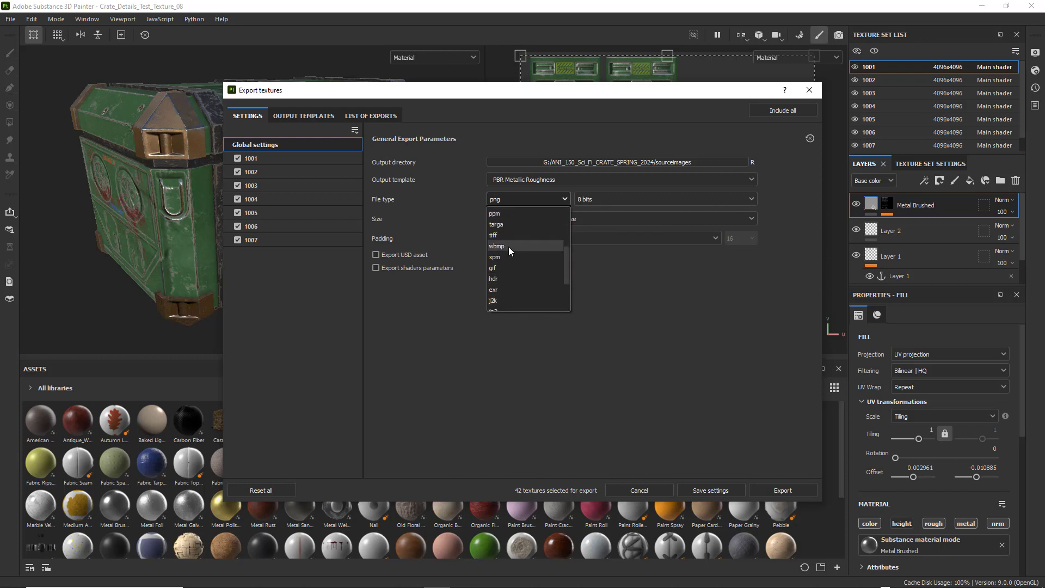
mouse_move(496, 301)
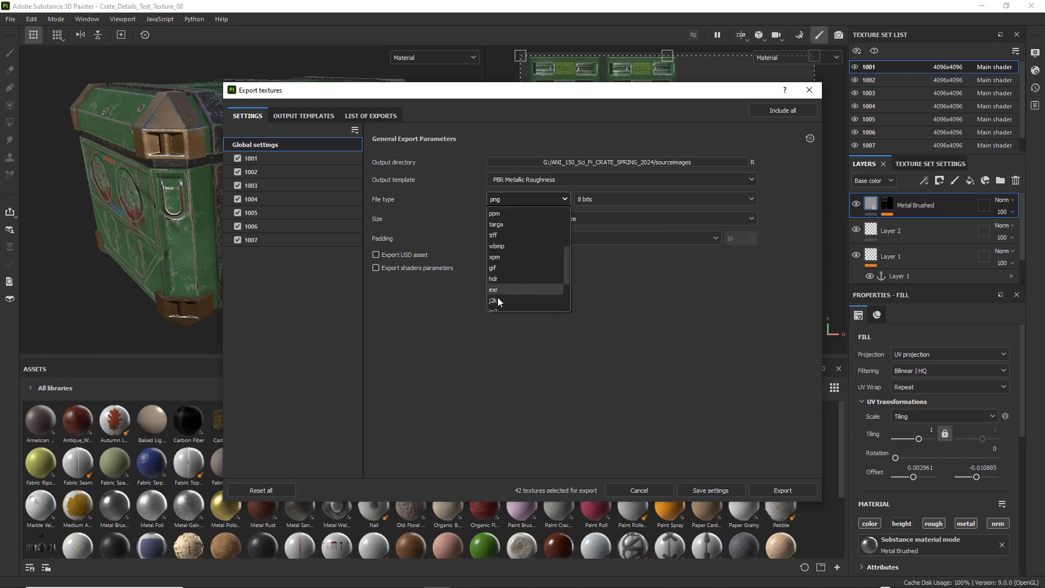
mouse_move(522, 294)
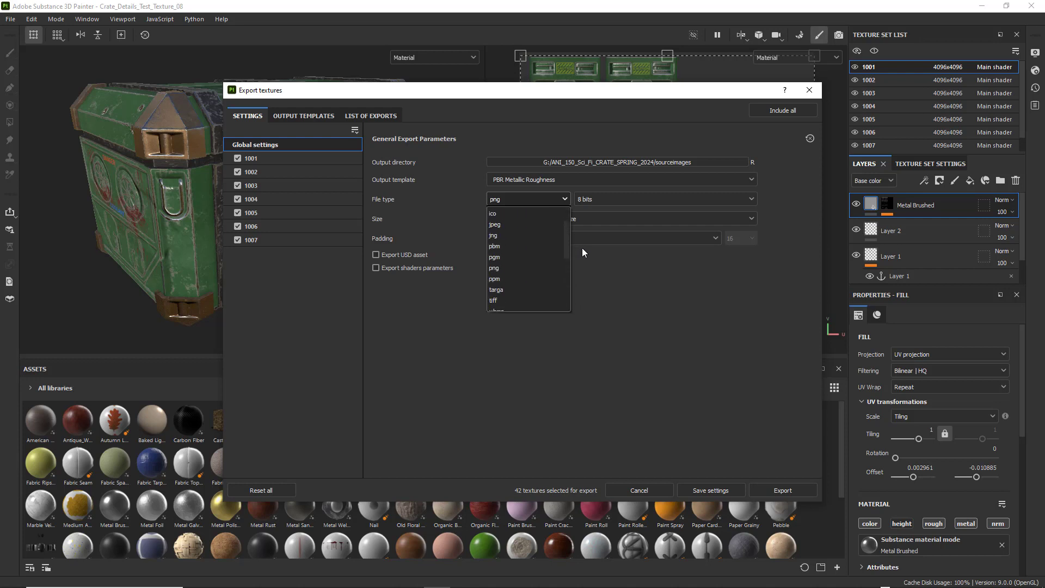
mouse_move(503, 268)
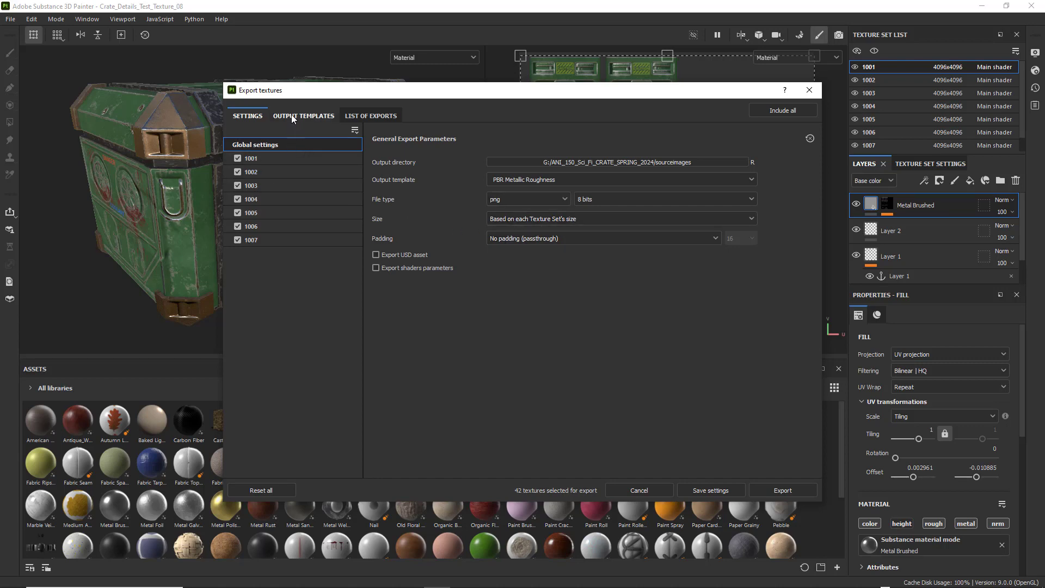
Delete the Emissive and Height maps from the PBR Metallic Roughness output template
click(303, 115)
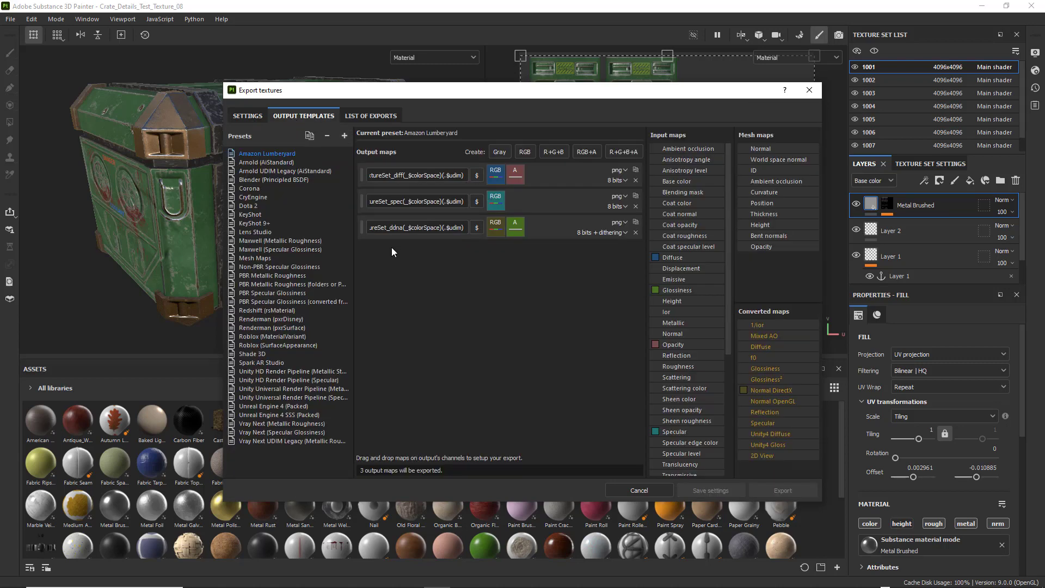
mouse_move(272, 188)
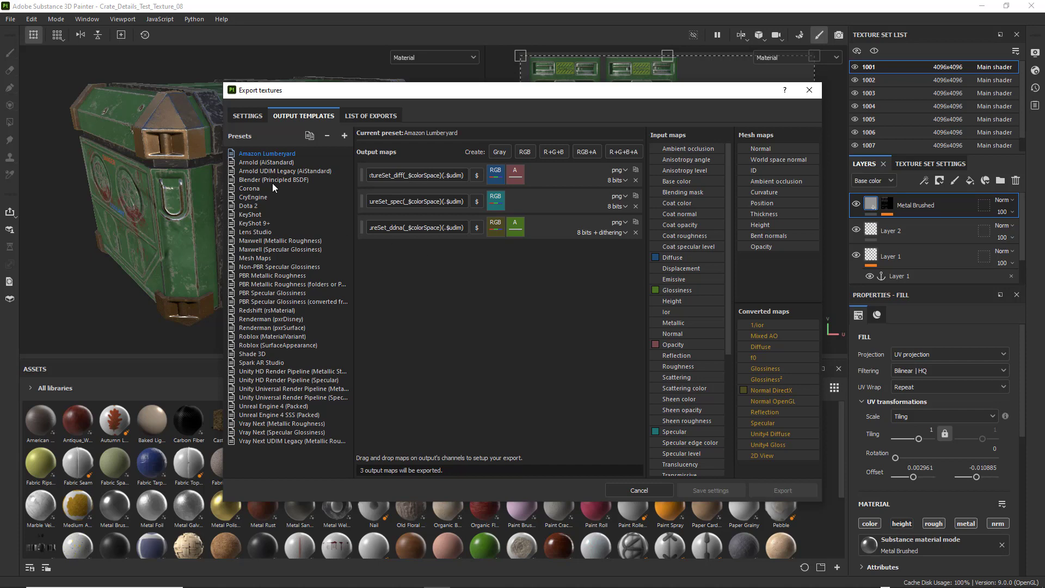
mouse_move(272, 275)
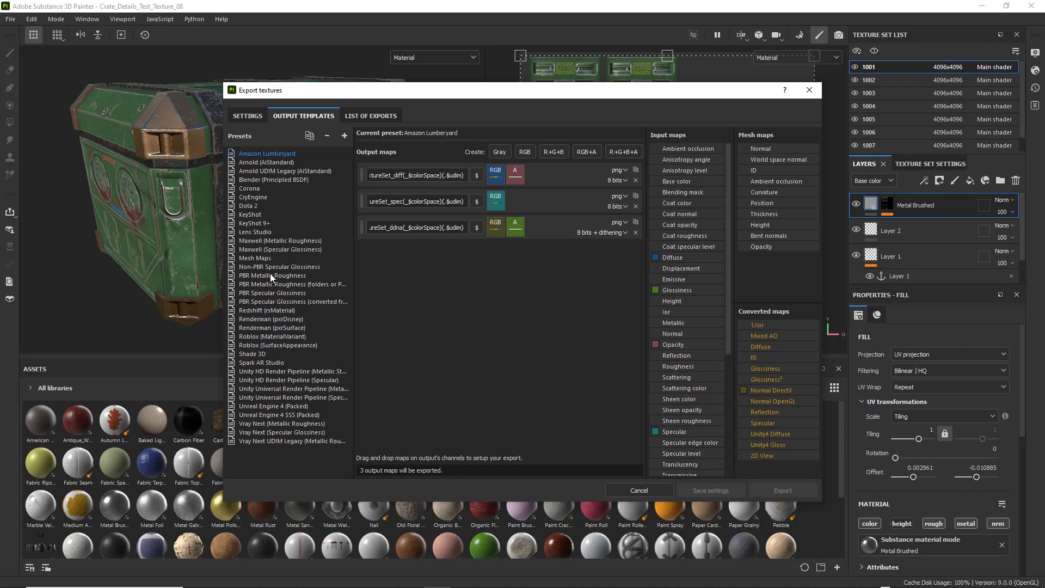
click(272, 275)
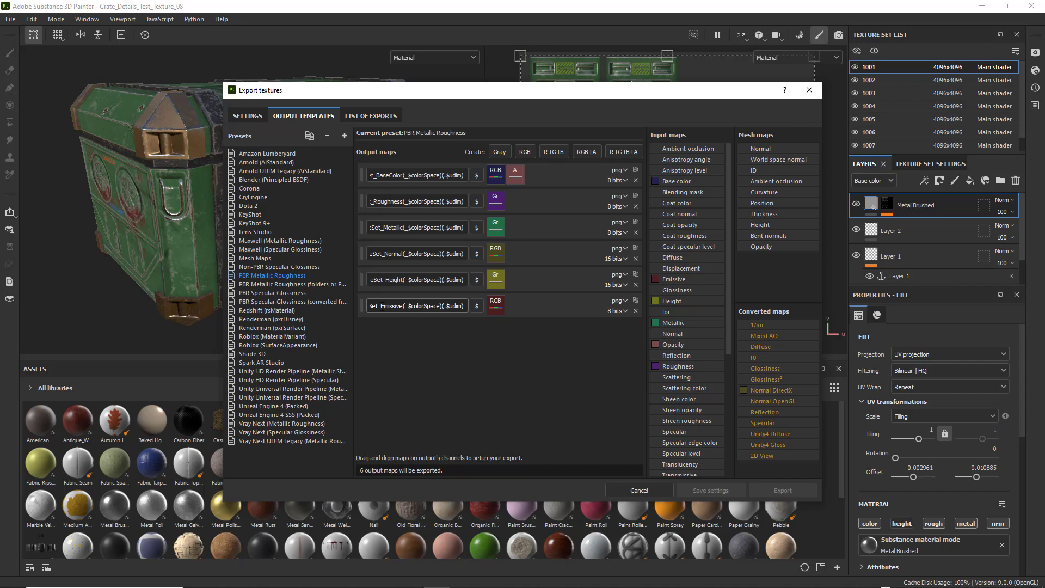
click(635, 311)
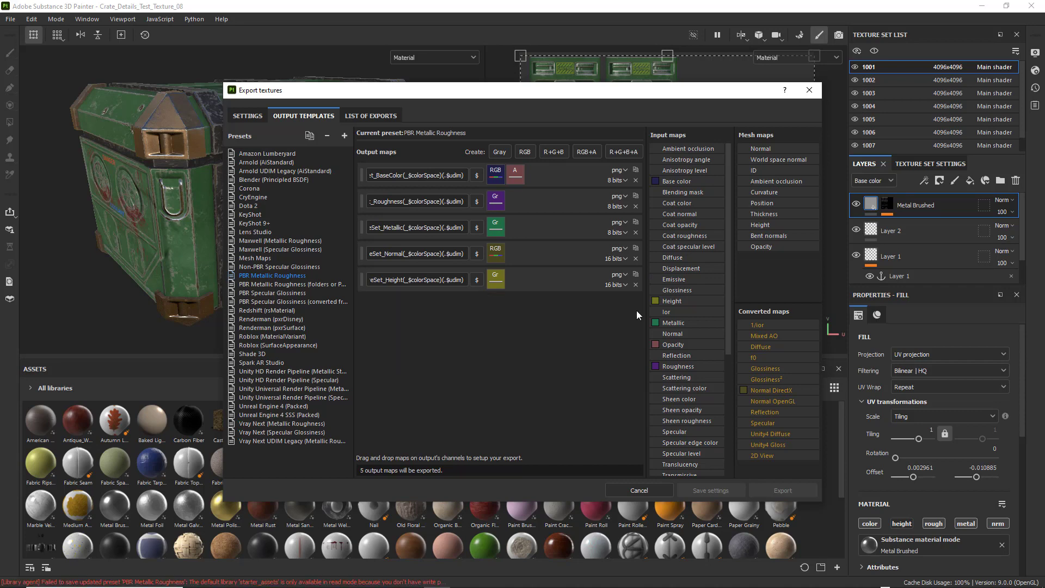
mouse_move(450, 331)
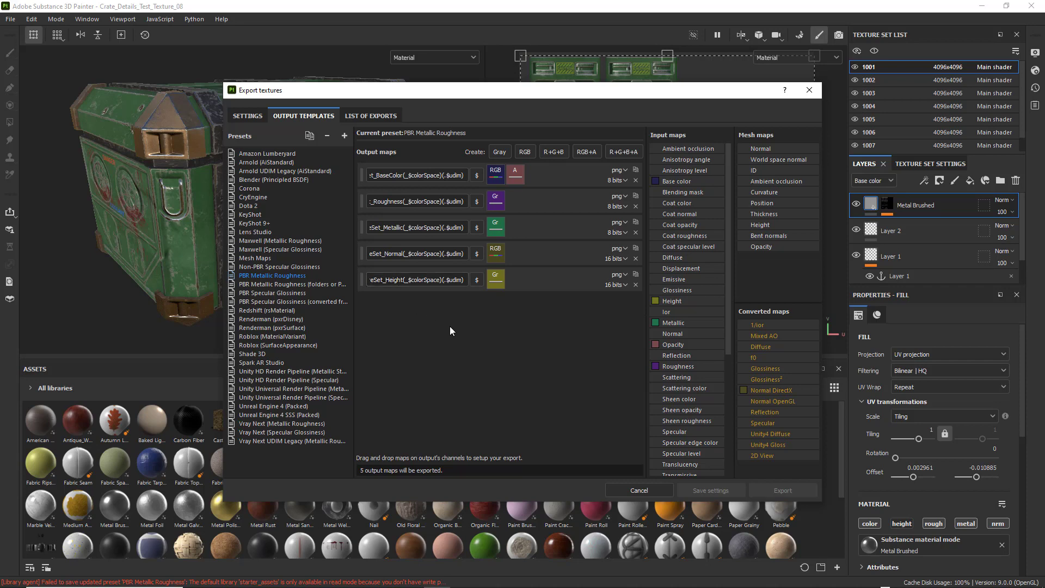
mouse_move(465, 334)
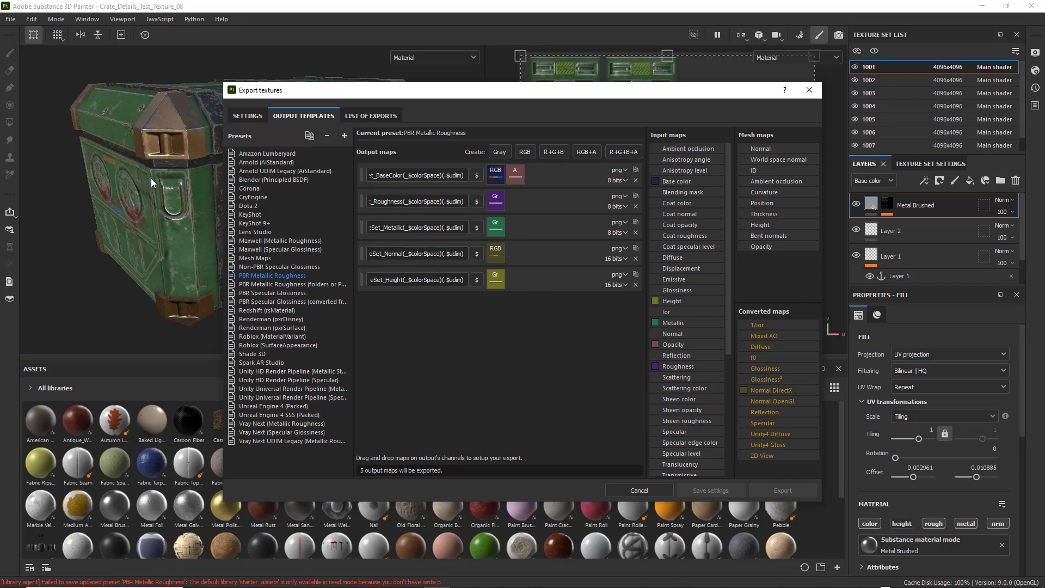
mouse_move(276, 243)
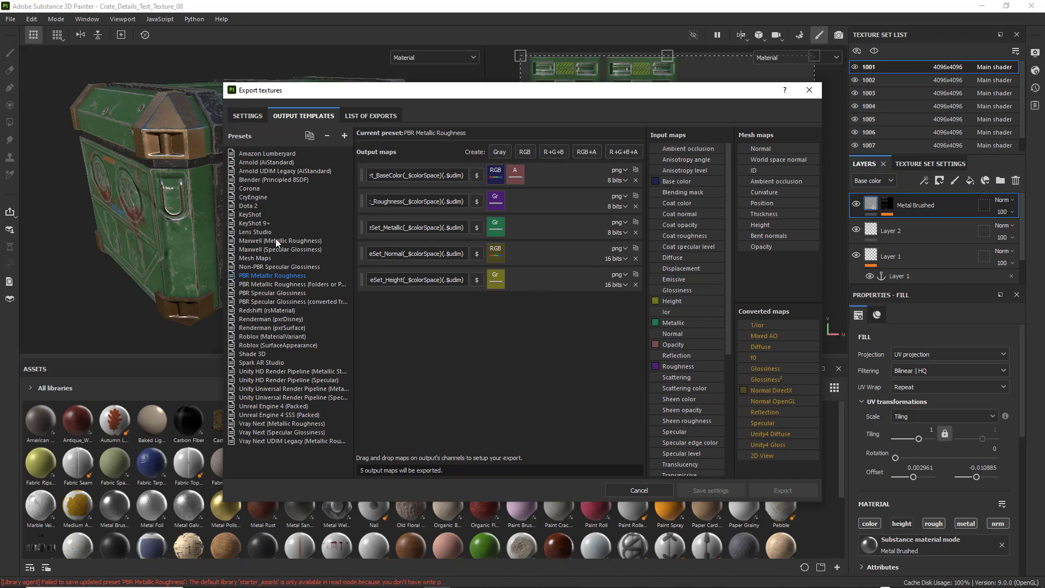
click(635, 284)
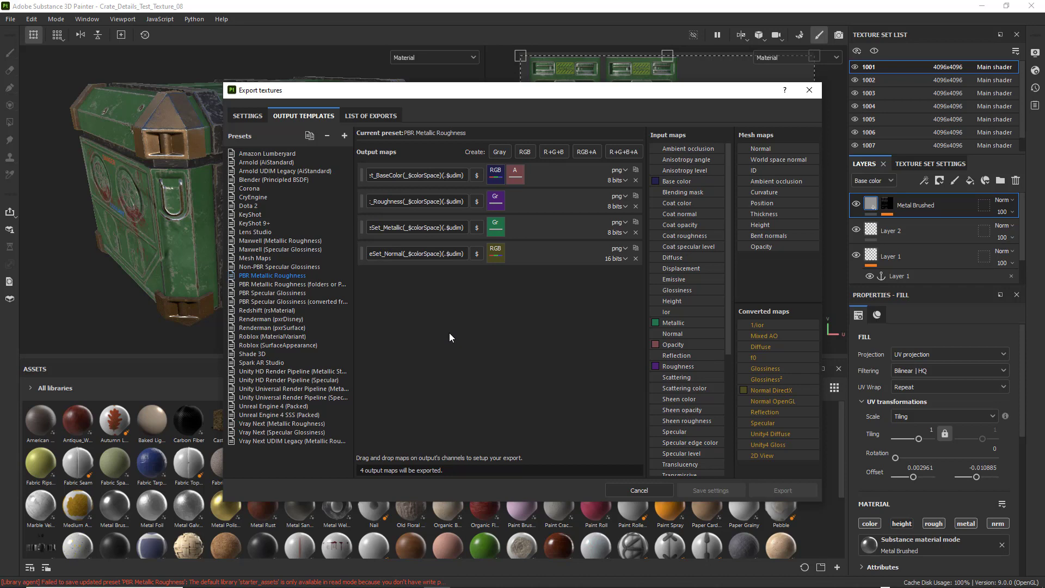
click(371, 115)
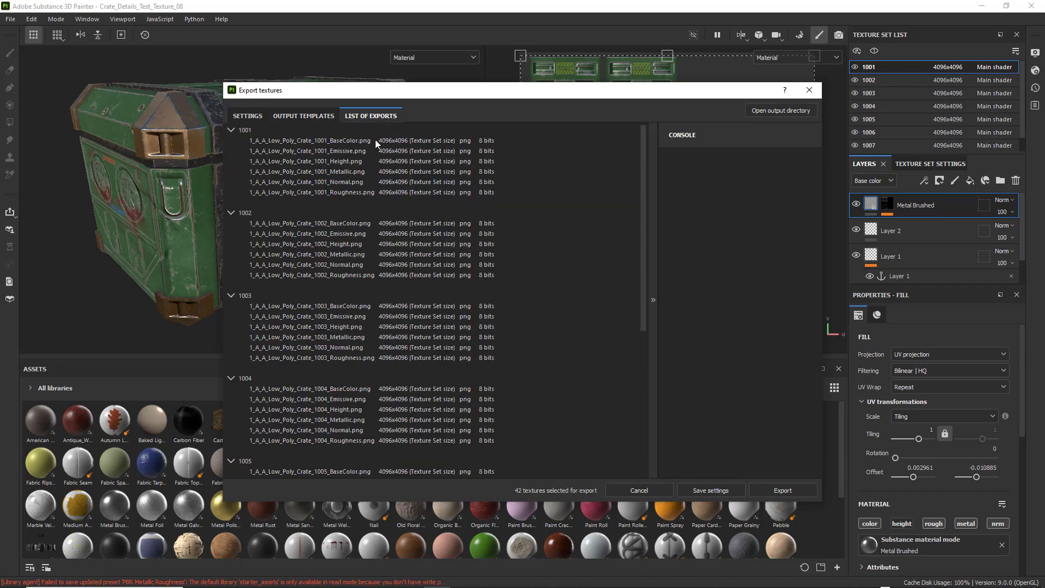
scroll(down, 3)
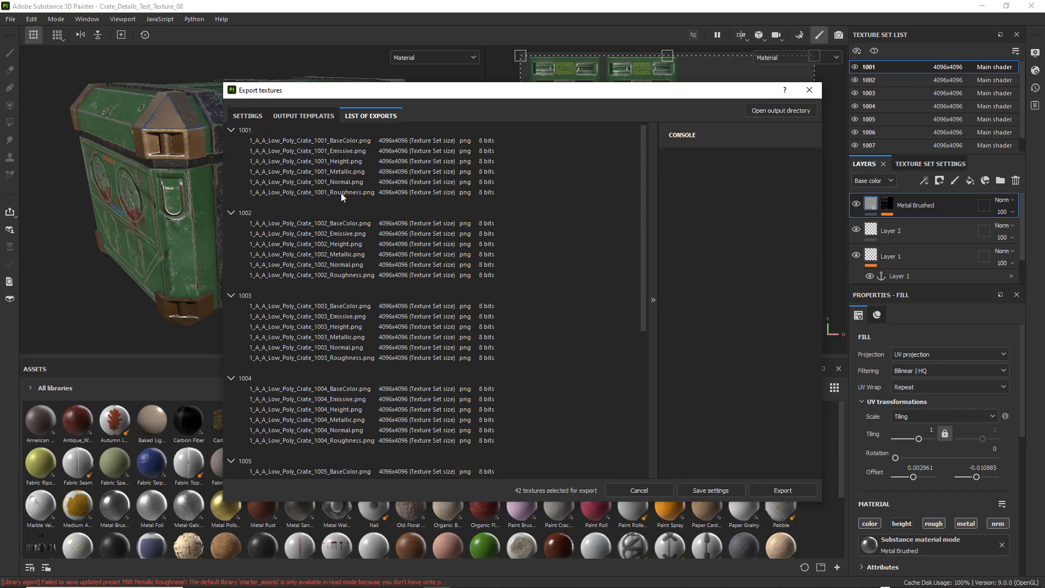
scroll(down, 3)
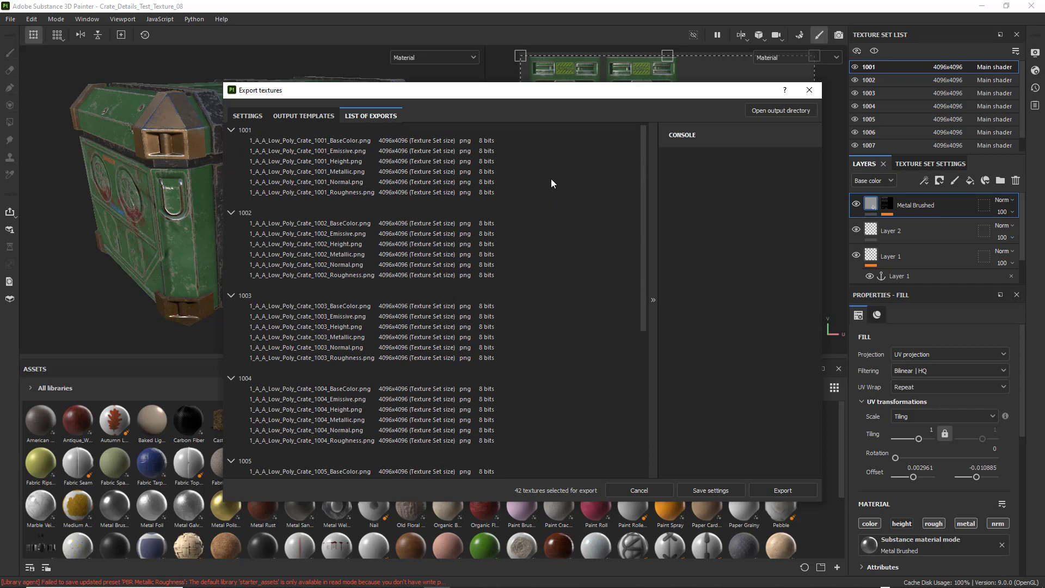
mouse_move(588, 211)
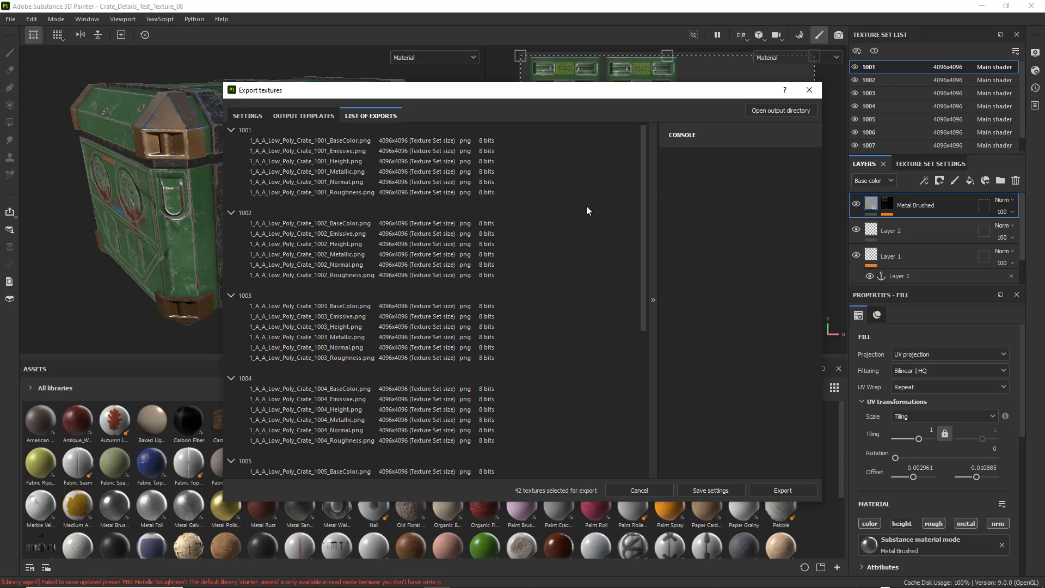
scroll(down, 3)
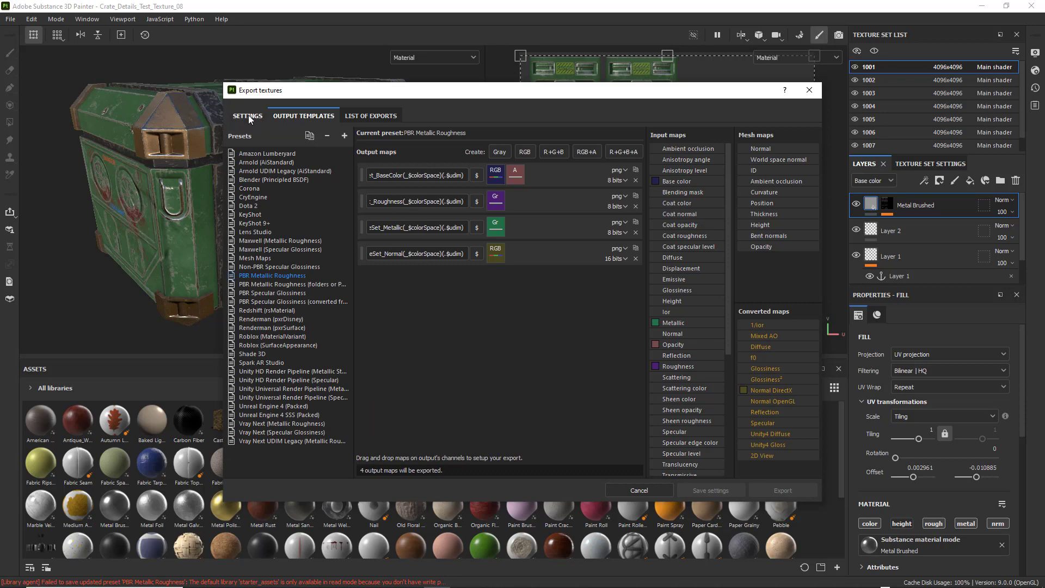
Confirm the export list shows four maps per tile, then start the export
click(372, 115)
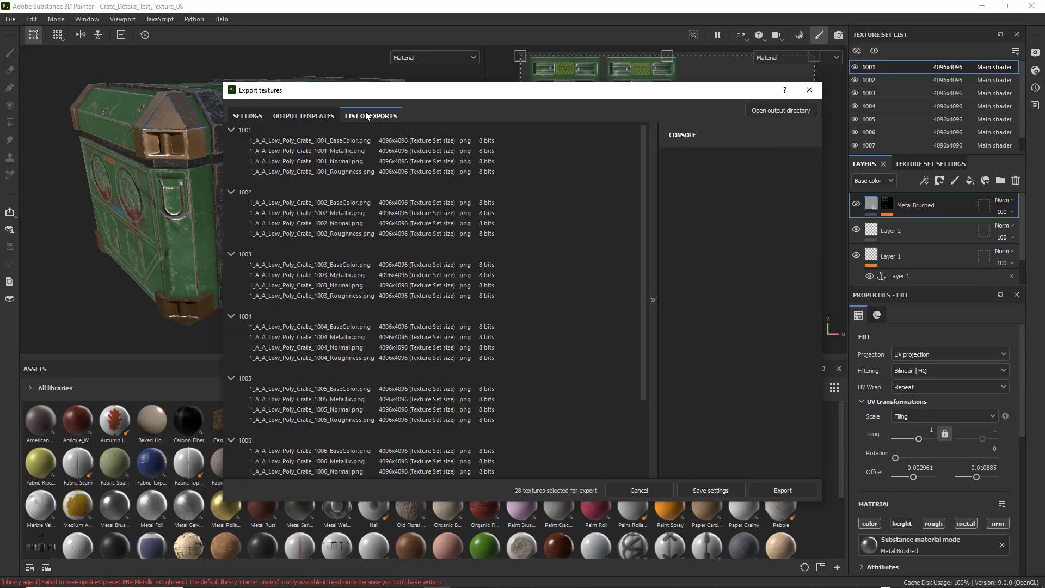
click(247, 115)
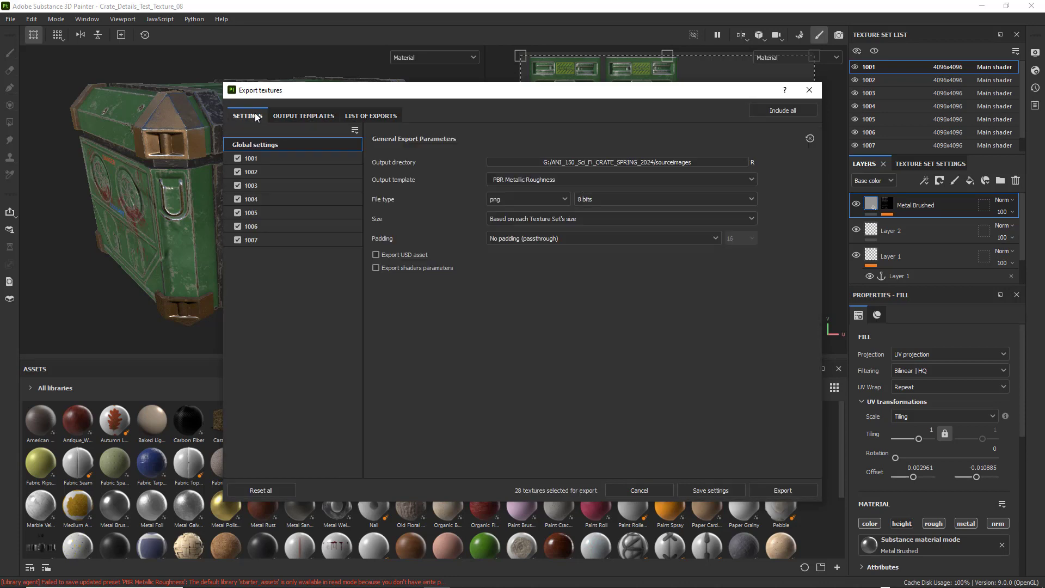
mouse_move(570, 213)
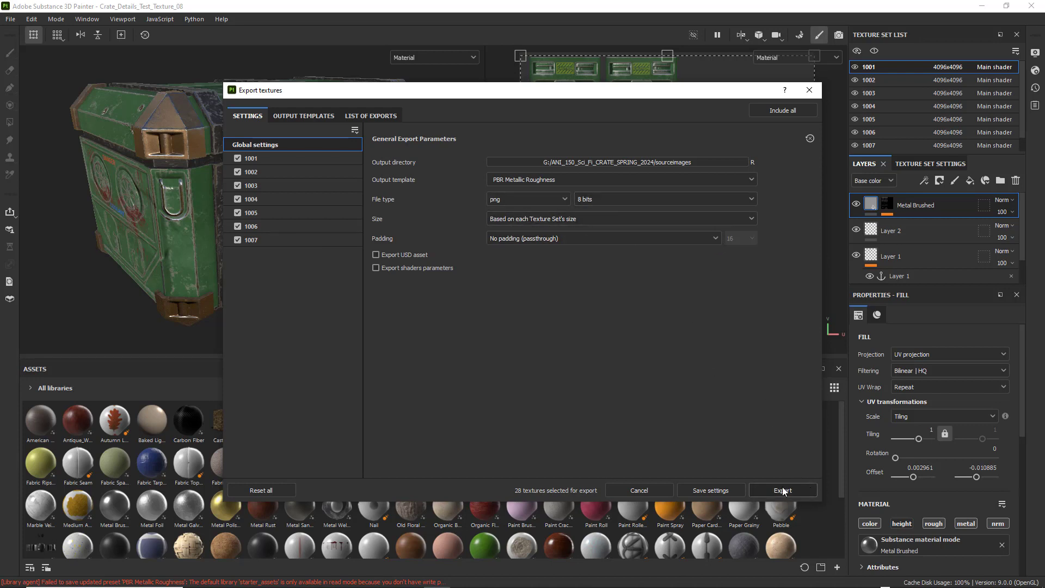
click(782, 490)
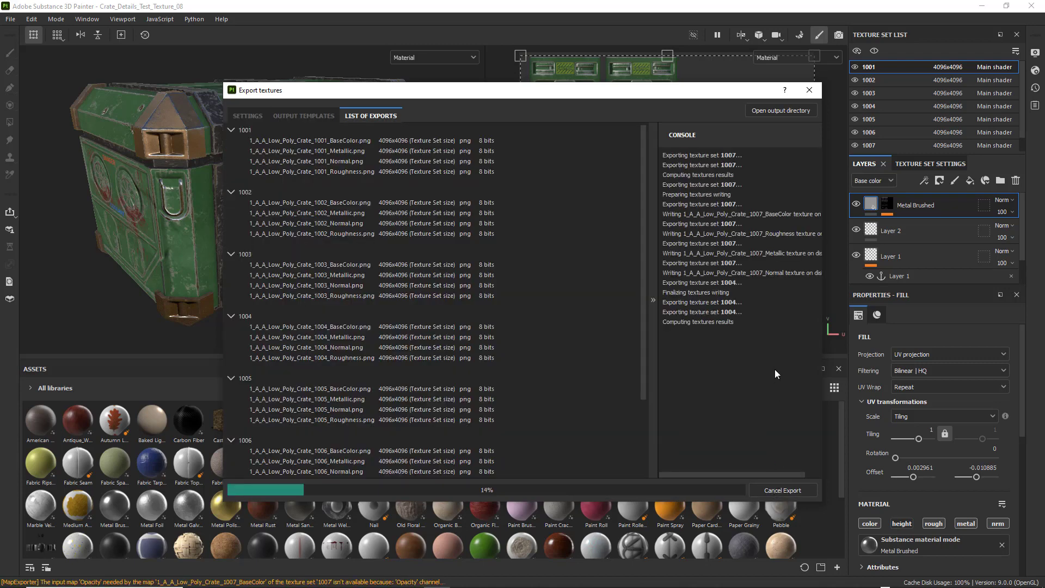